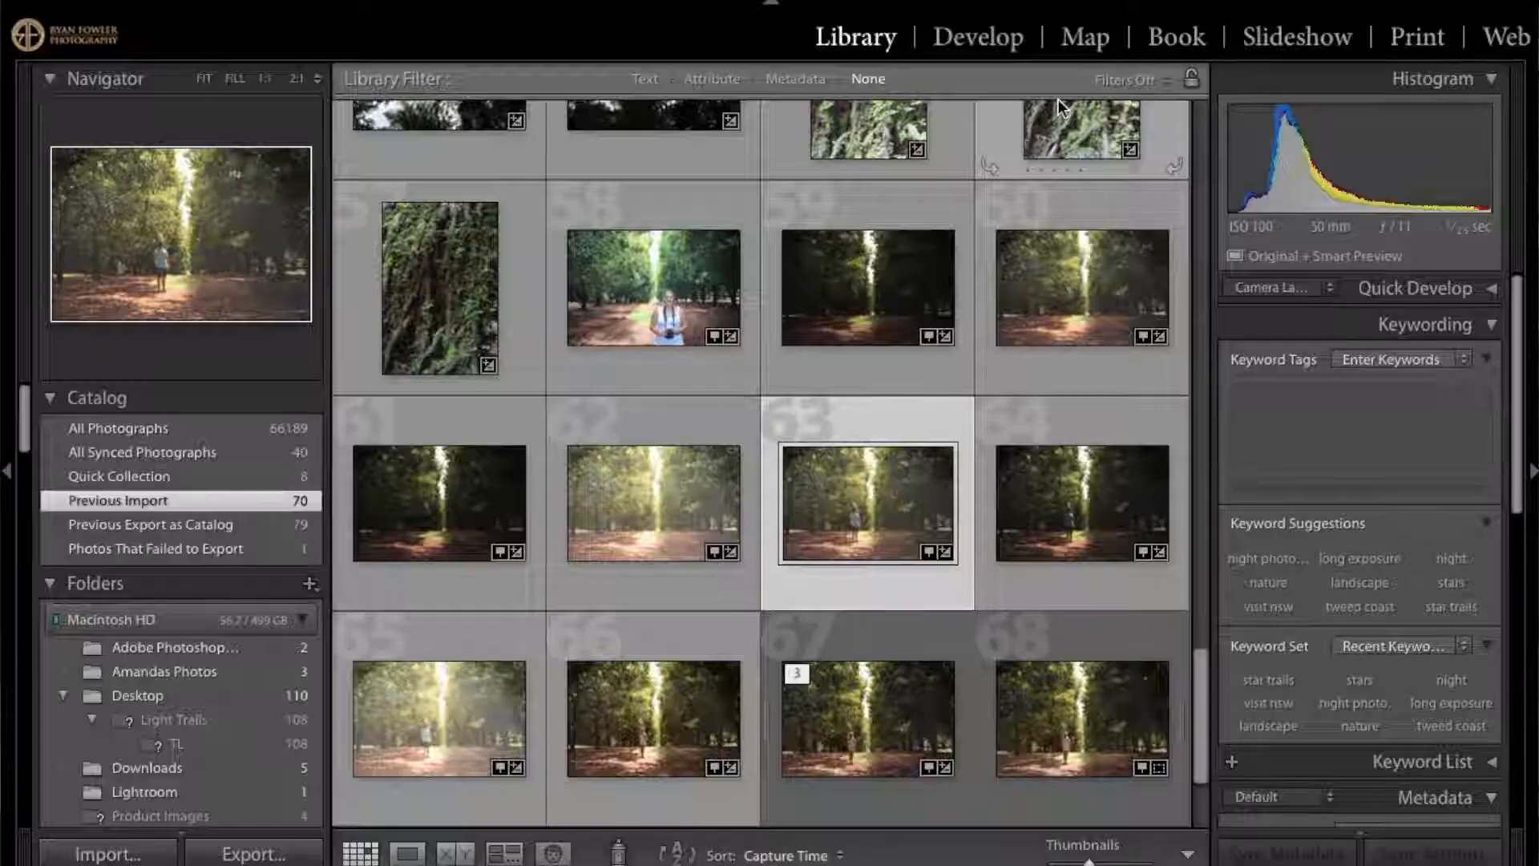
Switch to Finder, open Pictures > Lightroom, and browse the catalog and .lrdata files.
scroll(down, 3)
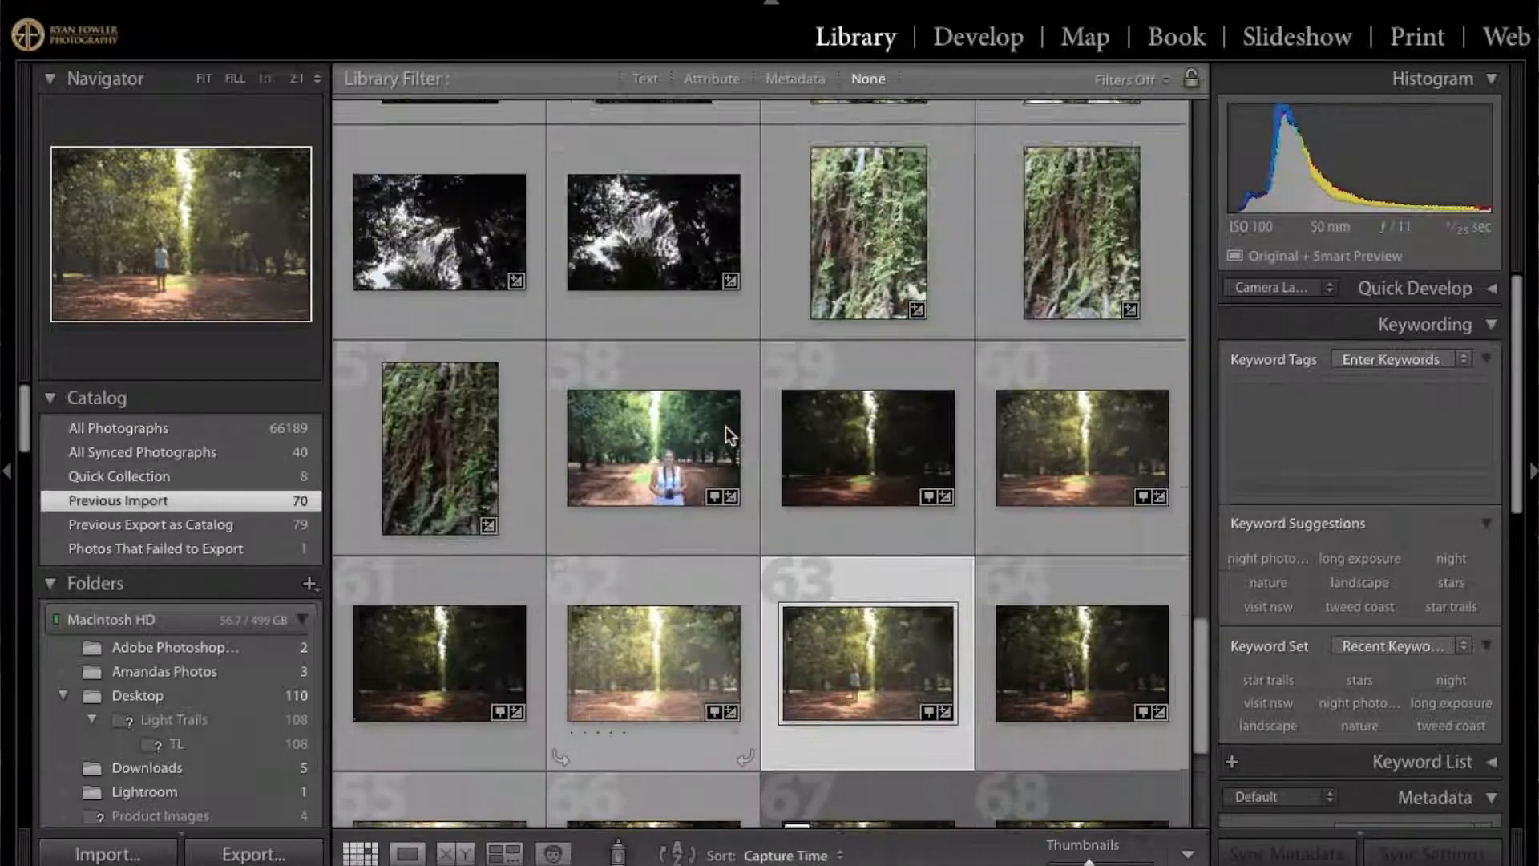
scroll(down, 3)
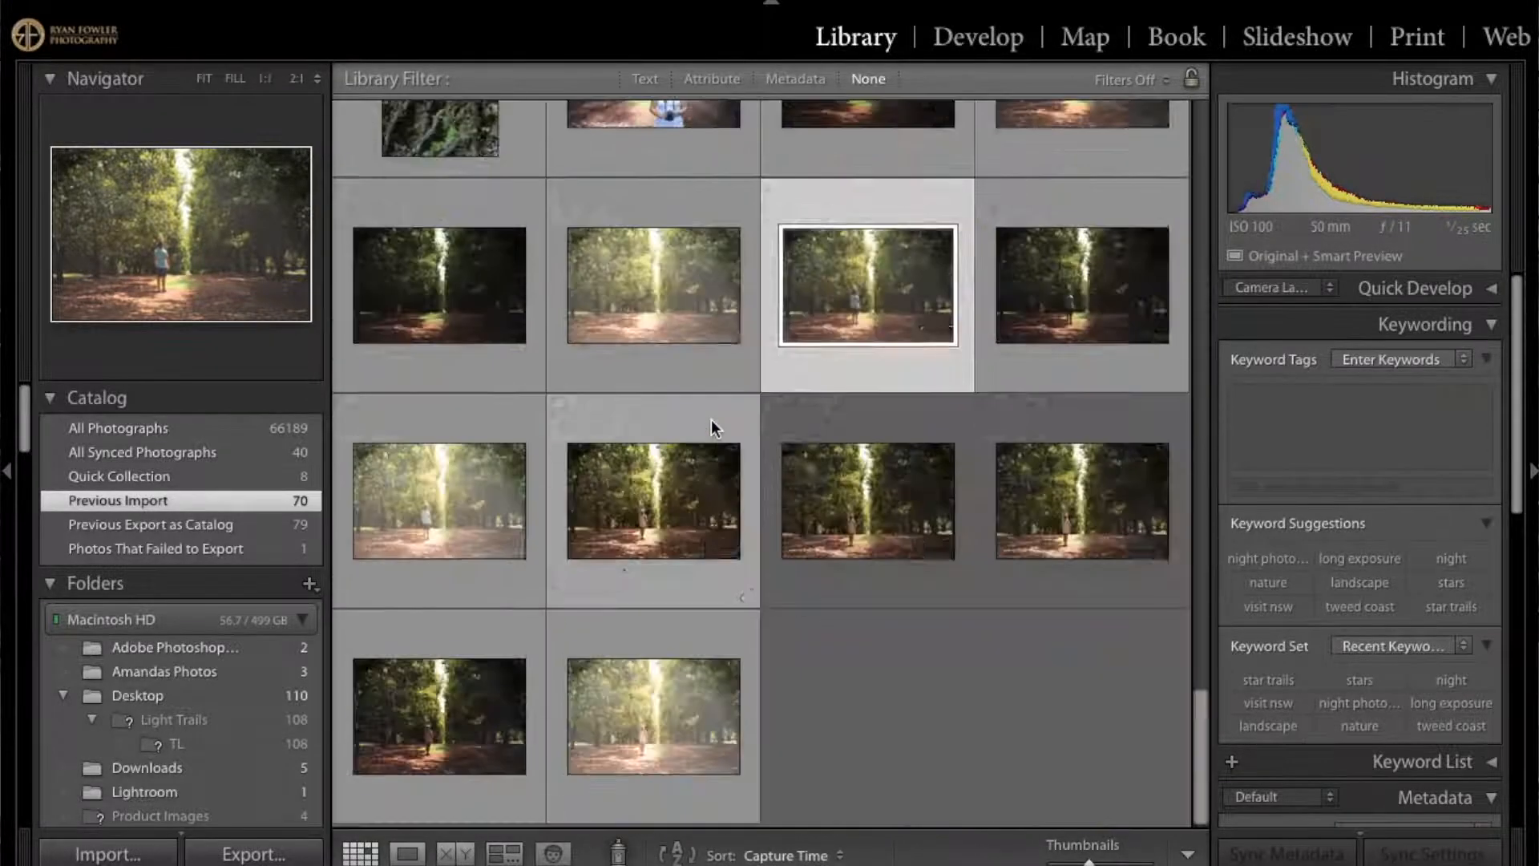
scroll(down, 3)
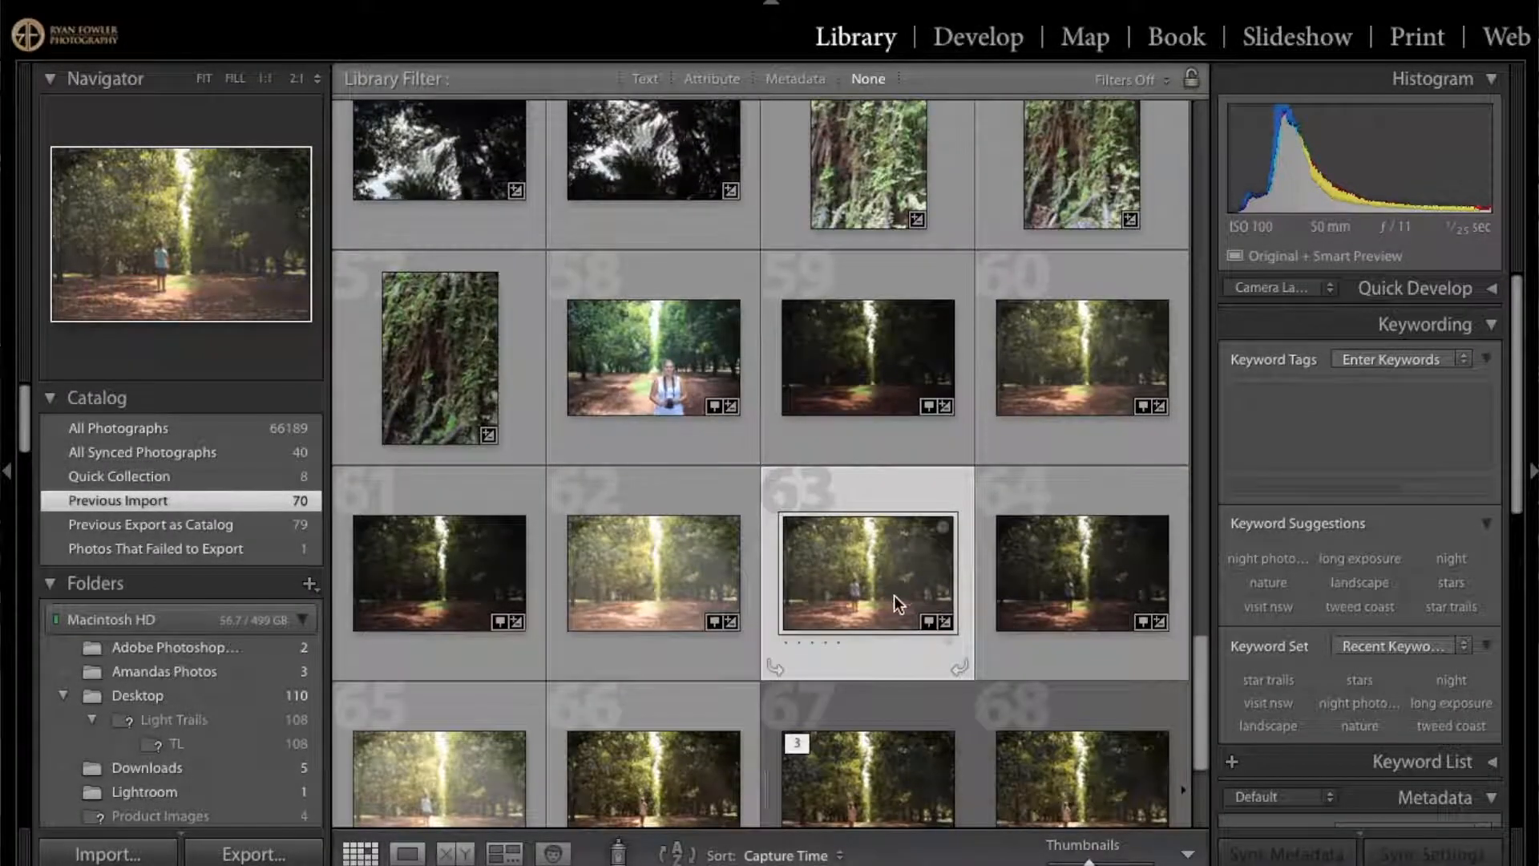
mouse_move(896, 601)
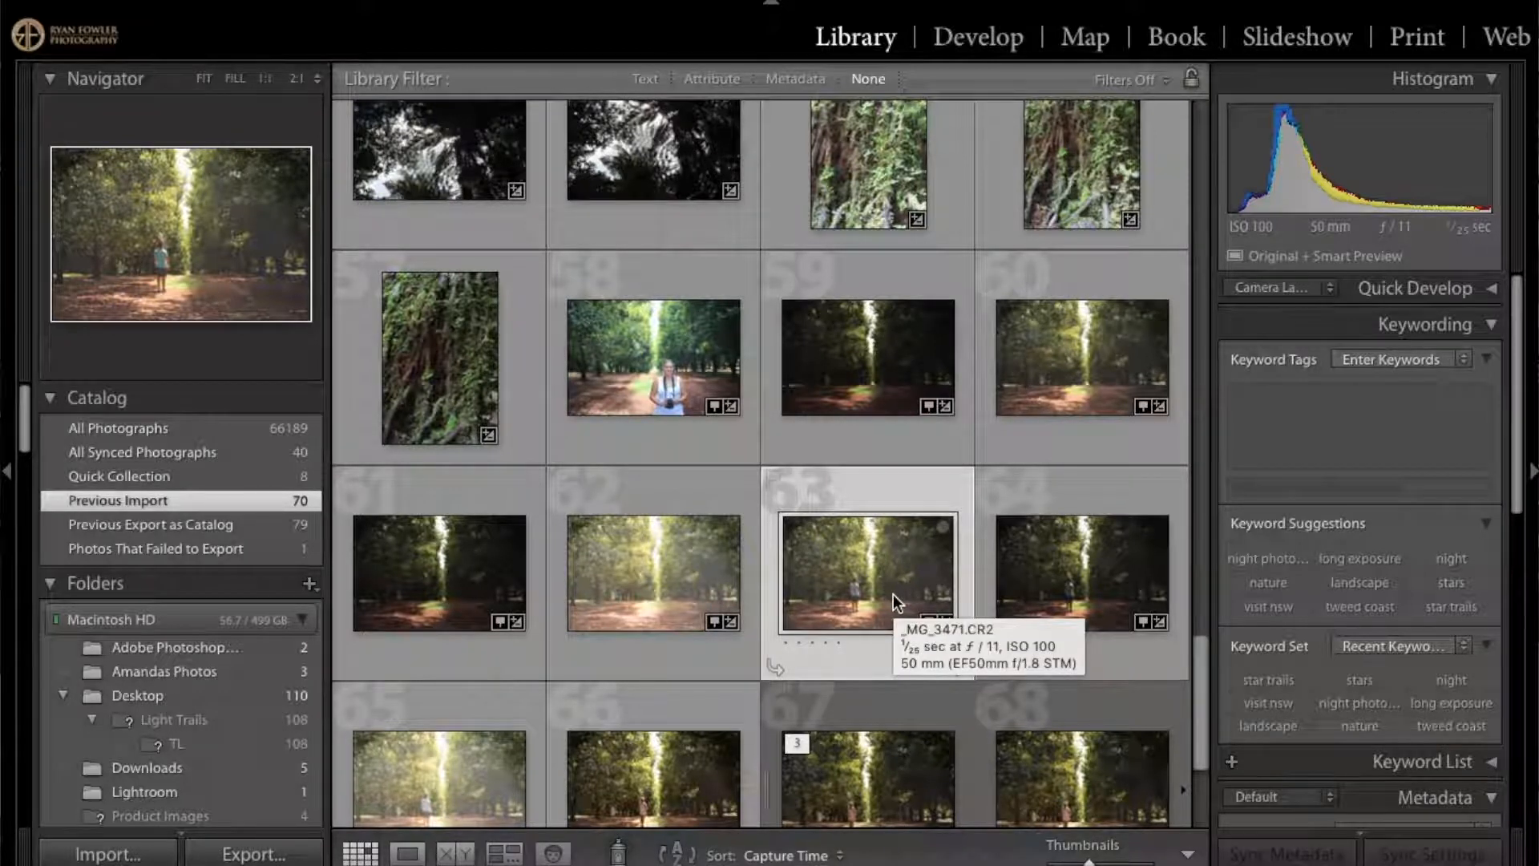
mouse_move(957, 579)
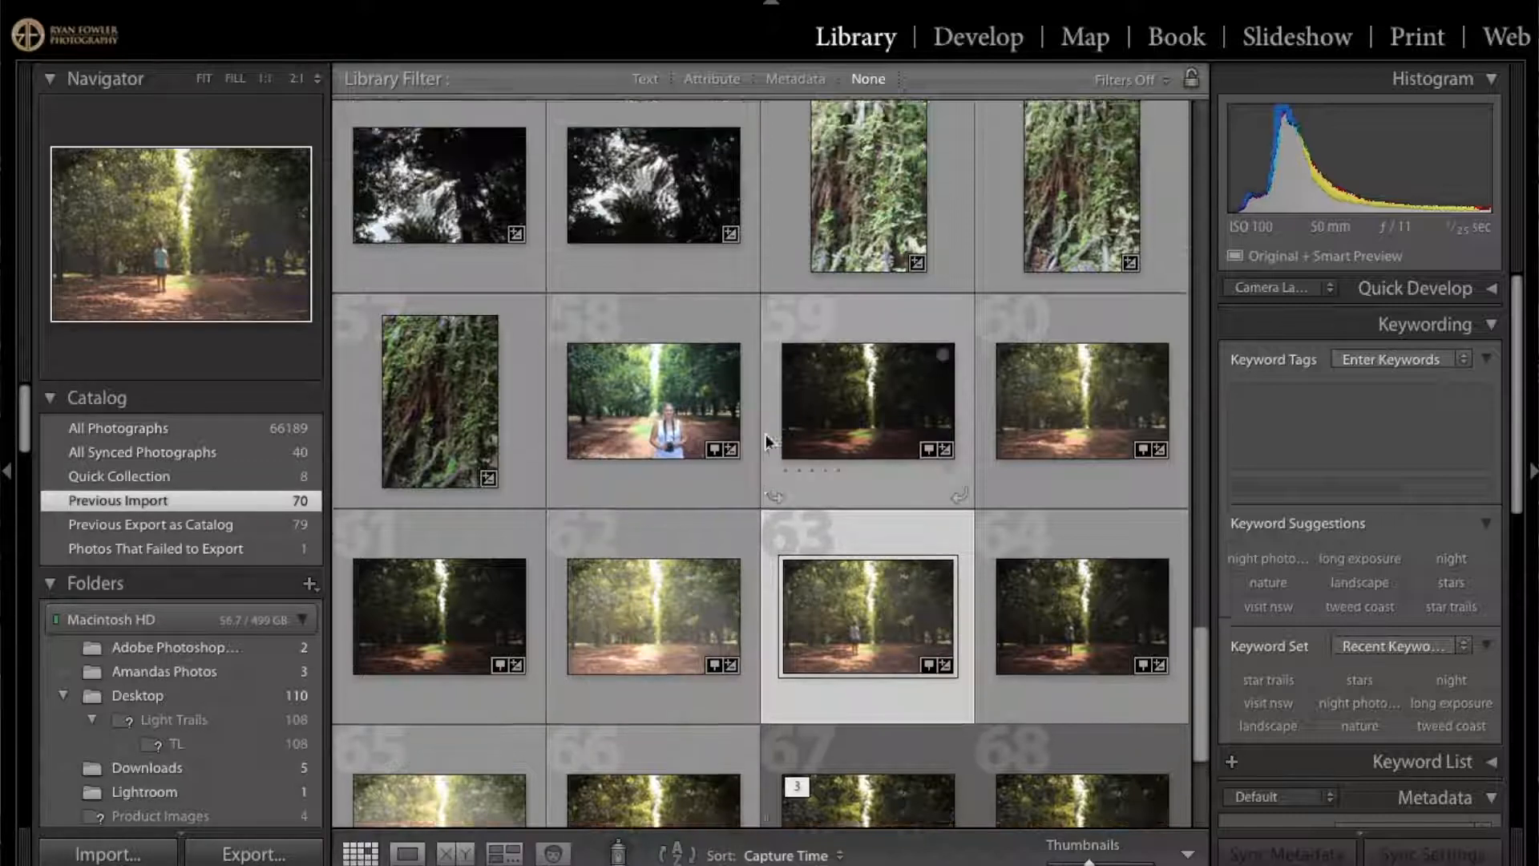
scroll(down, 3)
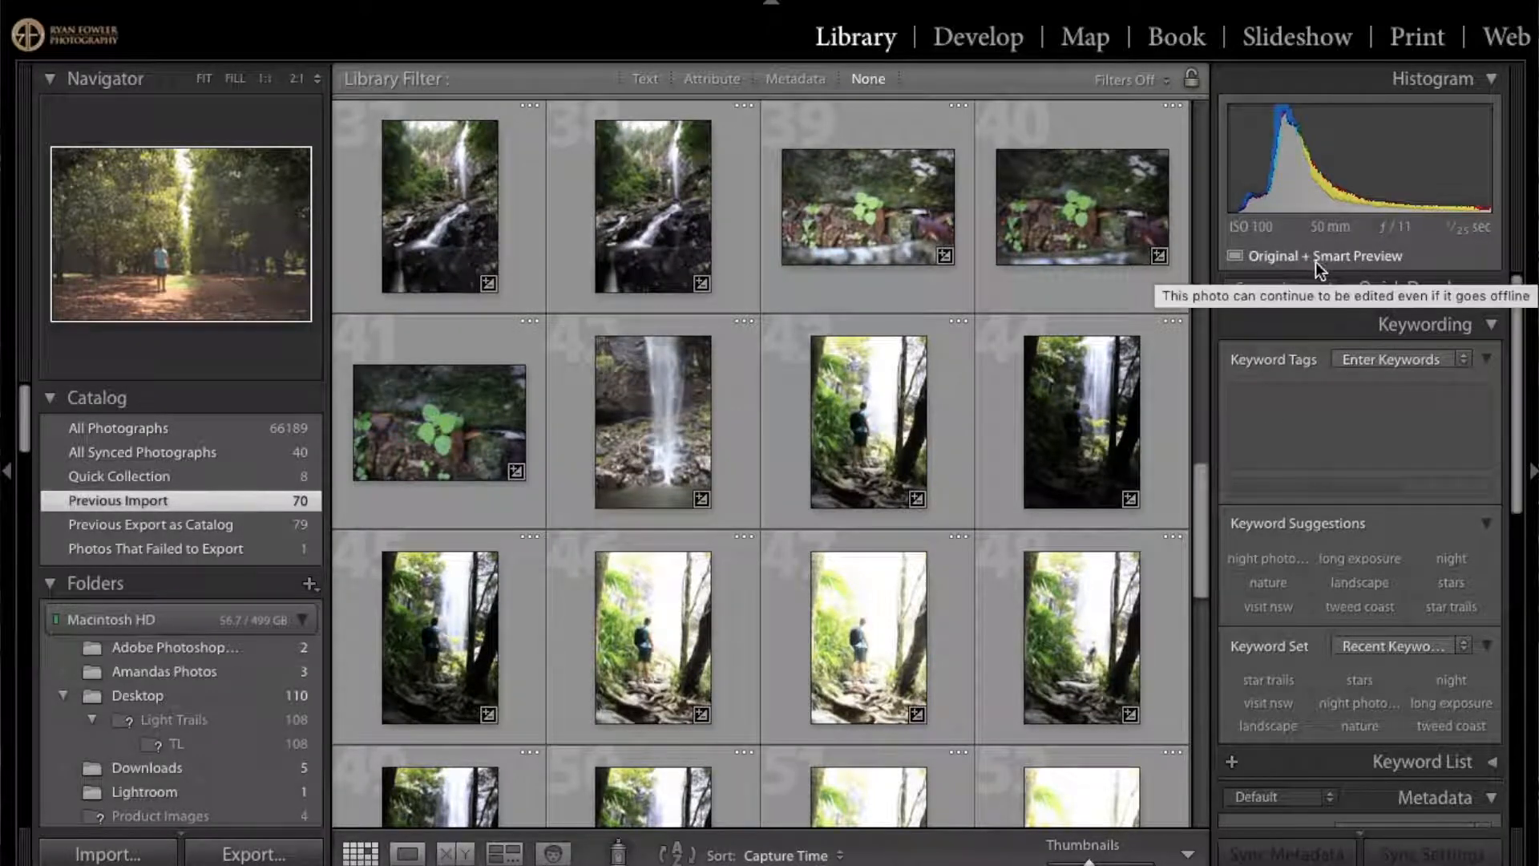
mouse_move(1099, 481)
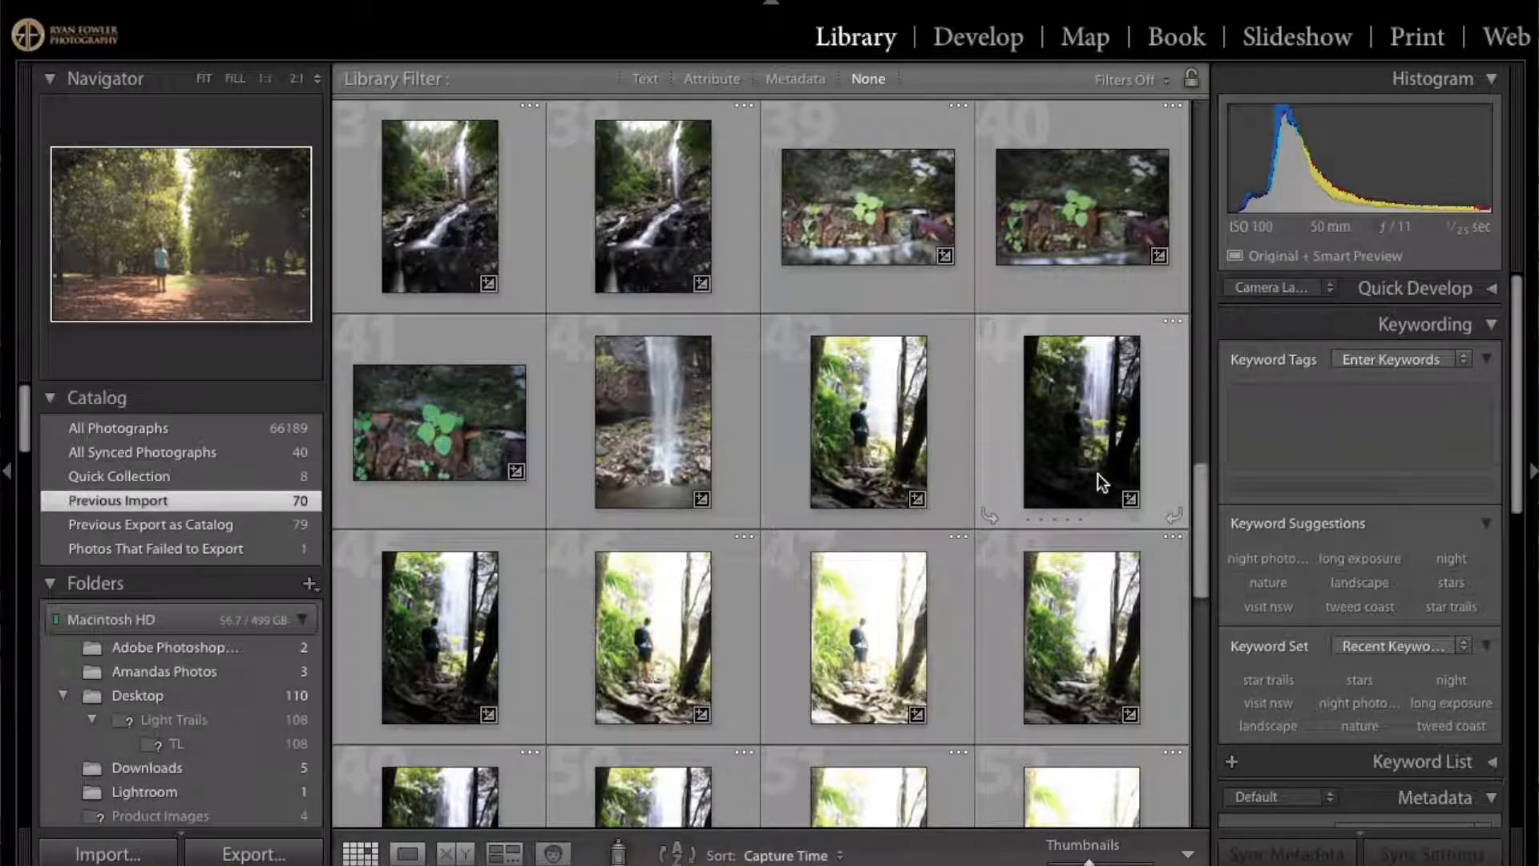
scroll(down, 3)
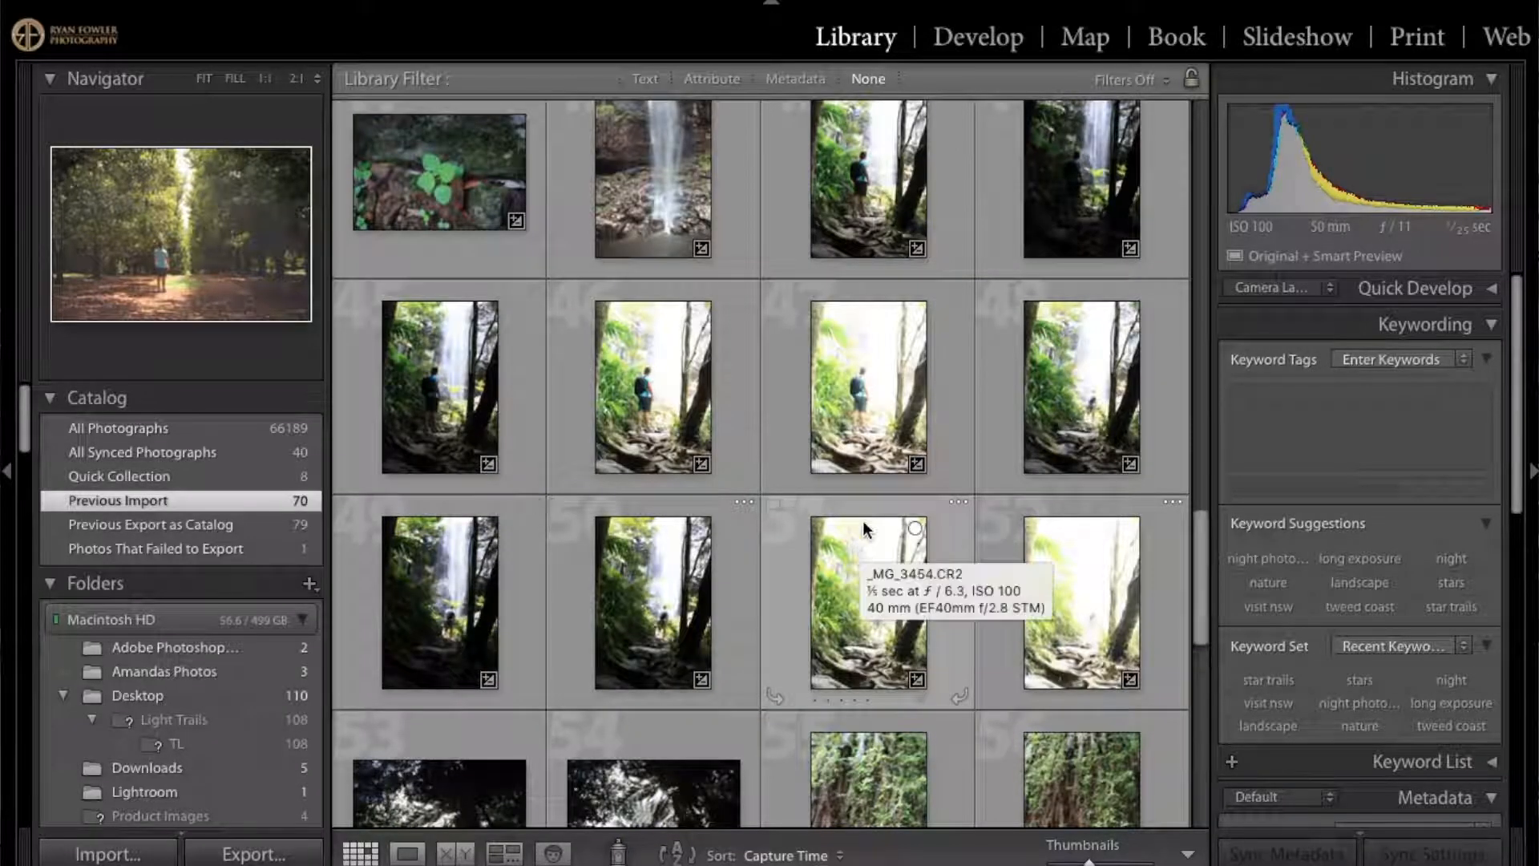
scroll(down, 3)
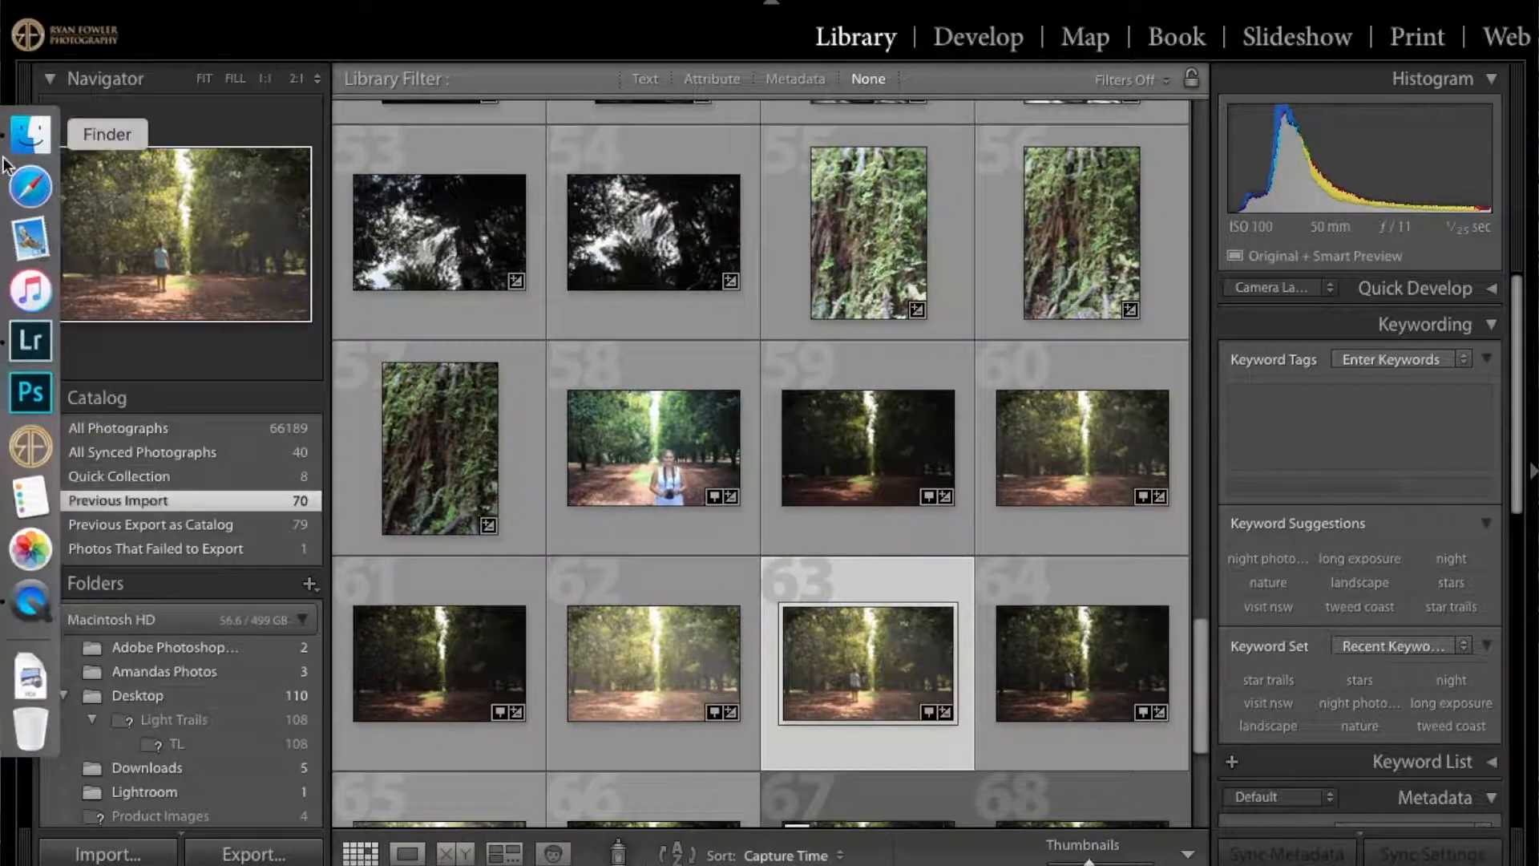
click(30, 137)
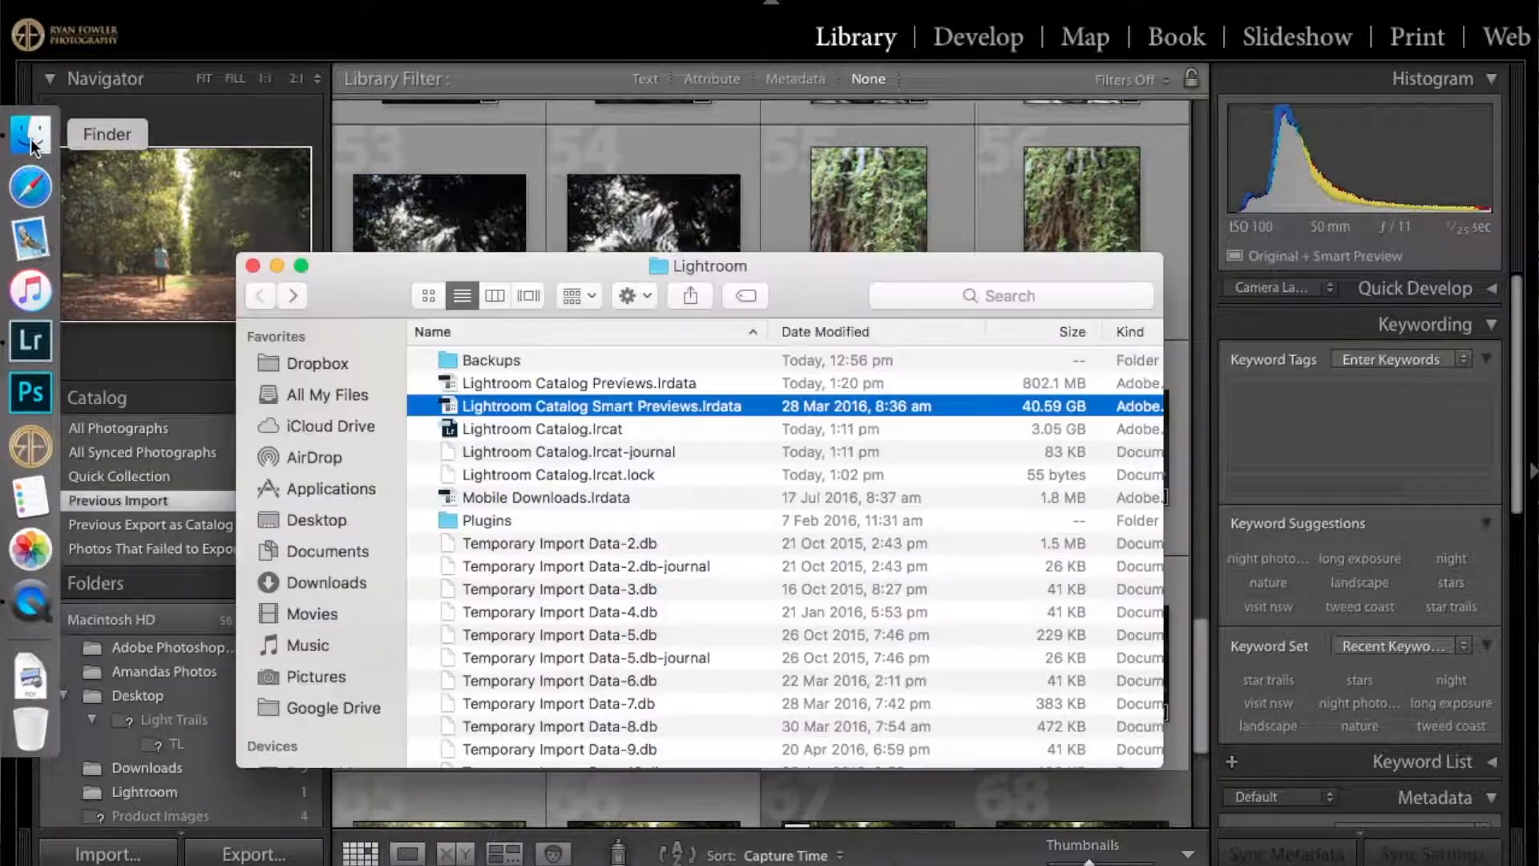
drag(702, 265, 707, 220)
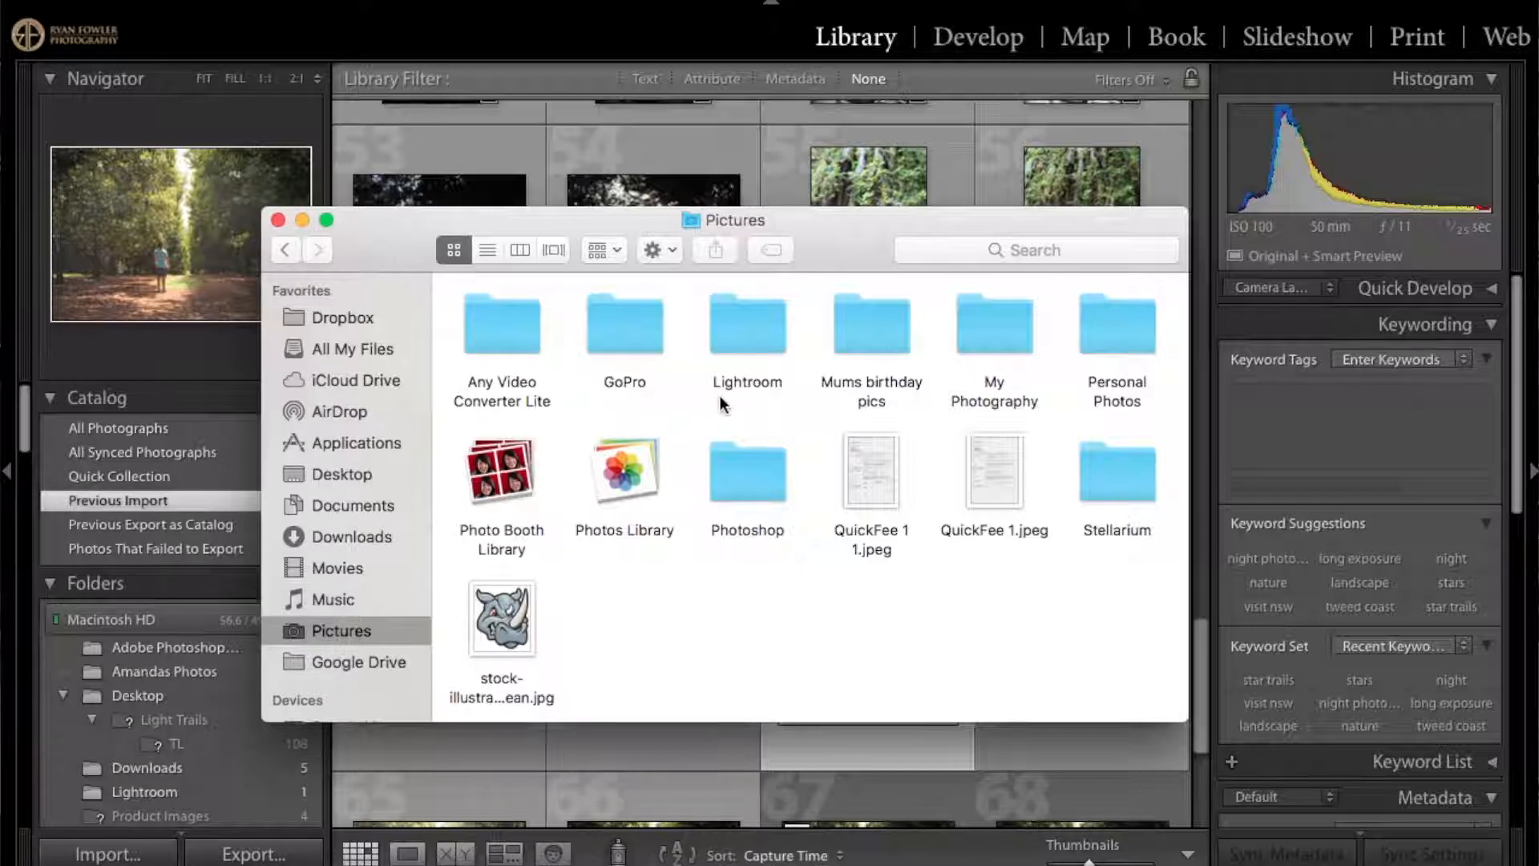
mouse_move(751, 339)
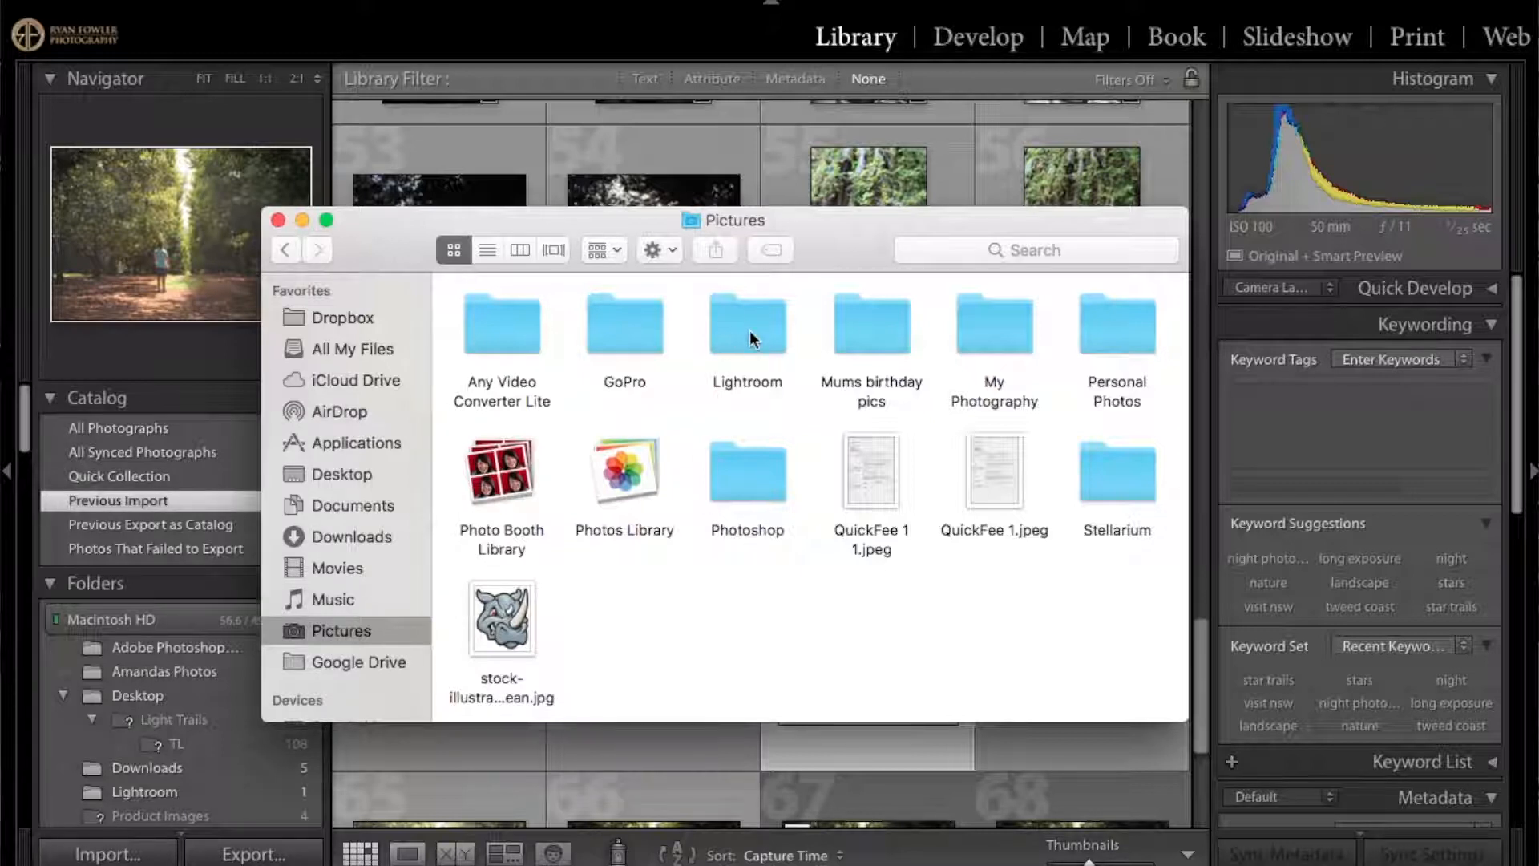
double_click(746, 324)
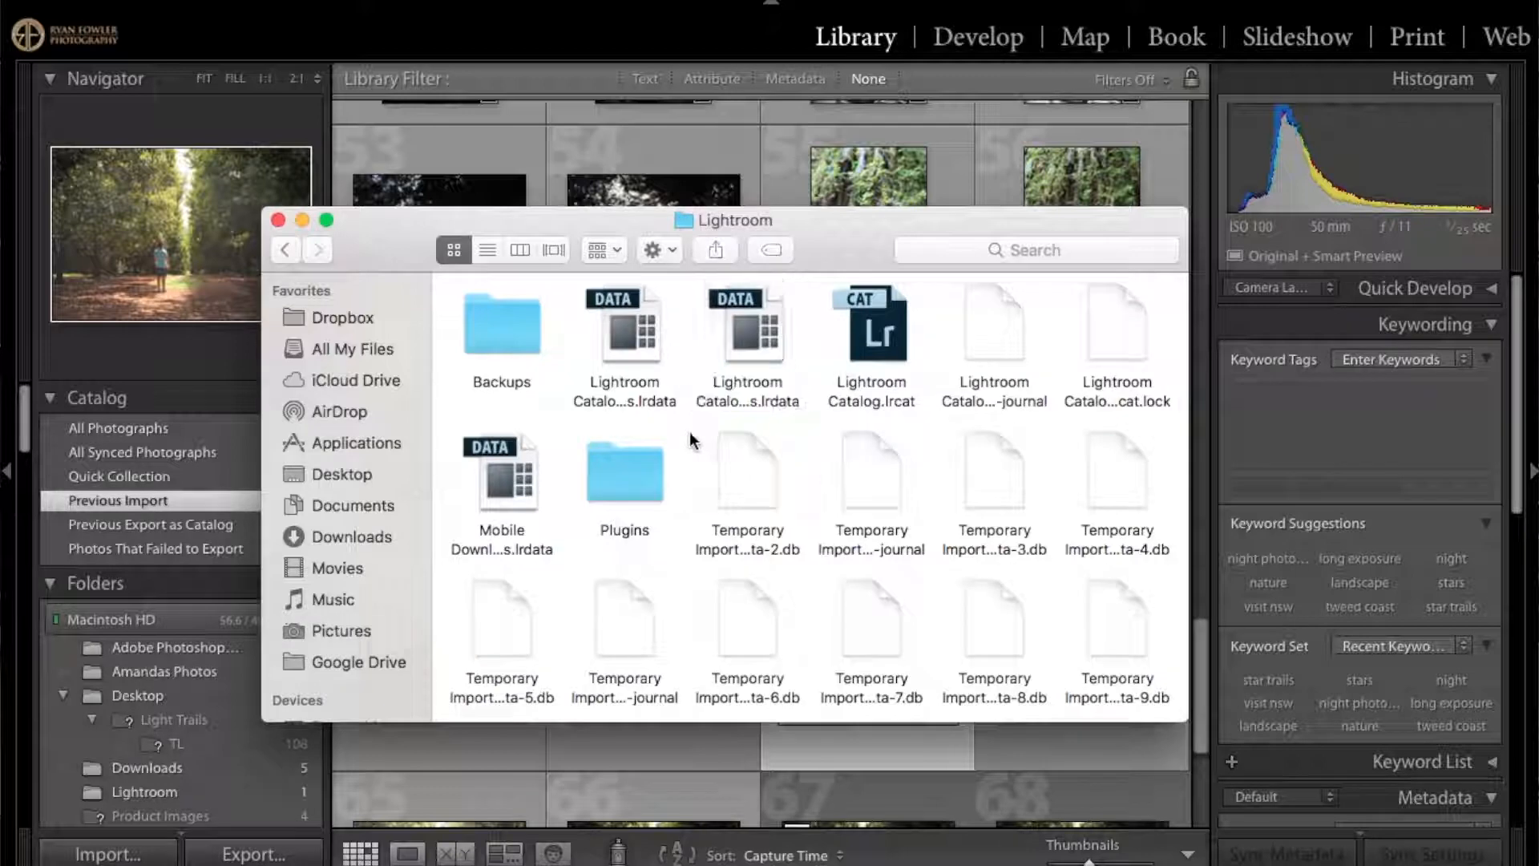
mouse_move(861, 669)
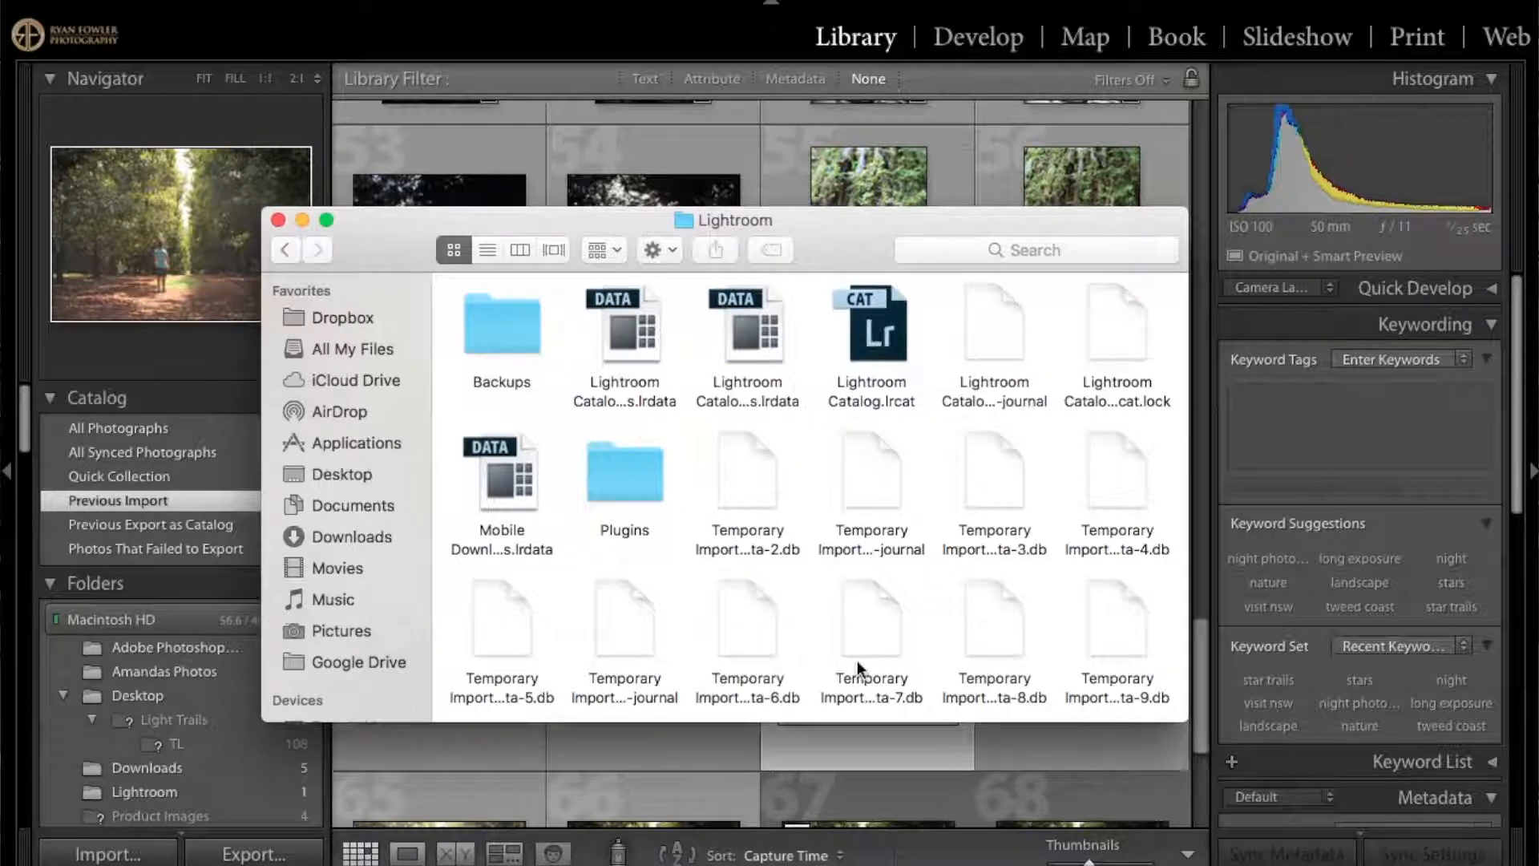
scroll(down, 3)
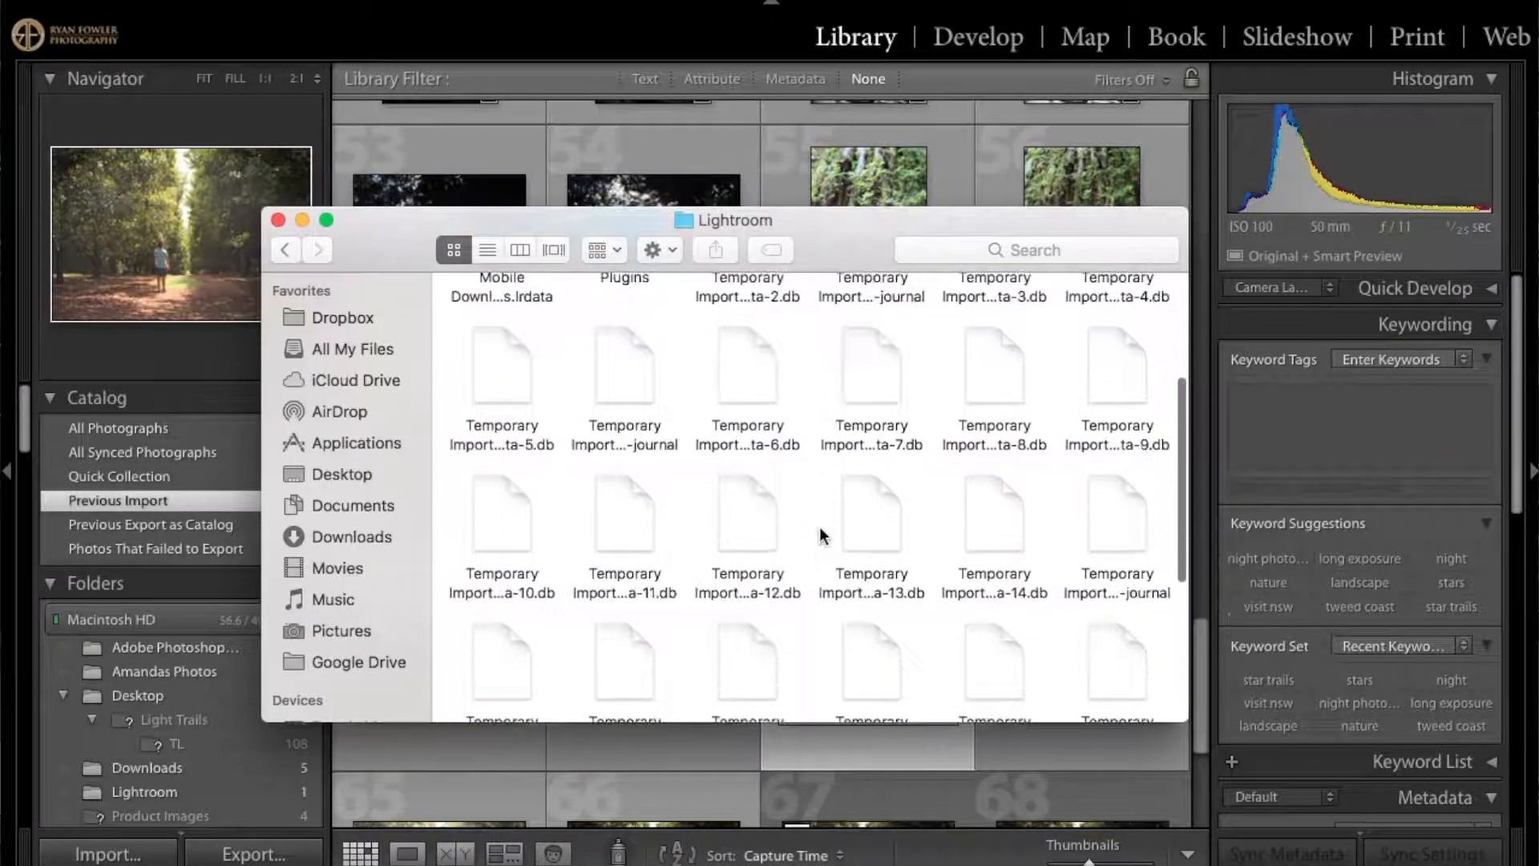
scroll(down, 3)
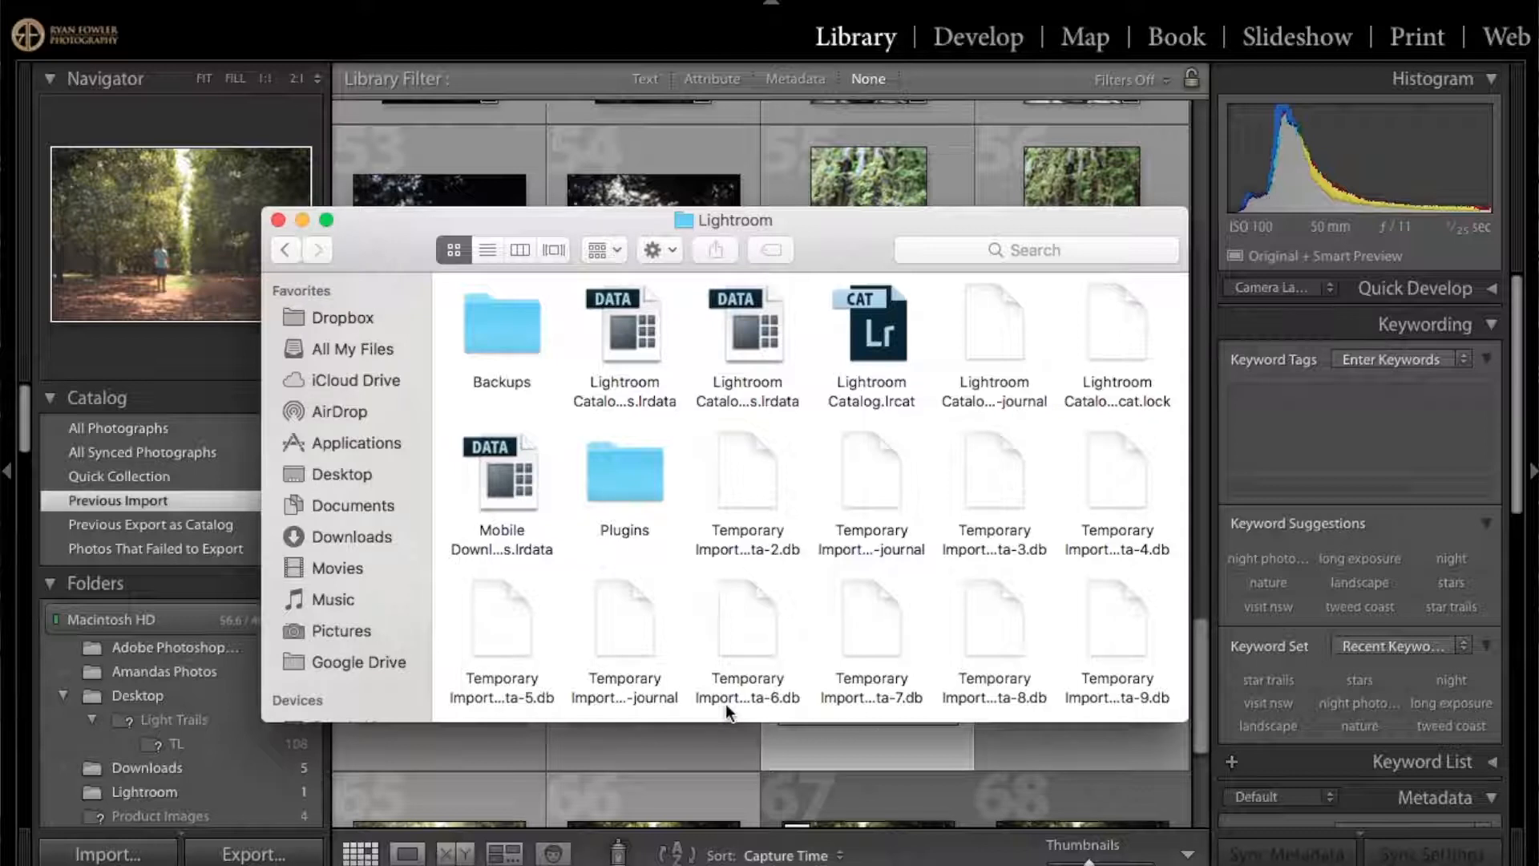
mouse_move(771, 452)
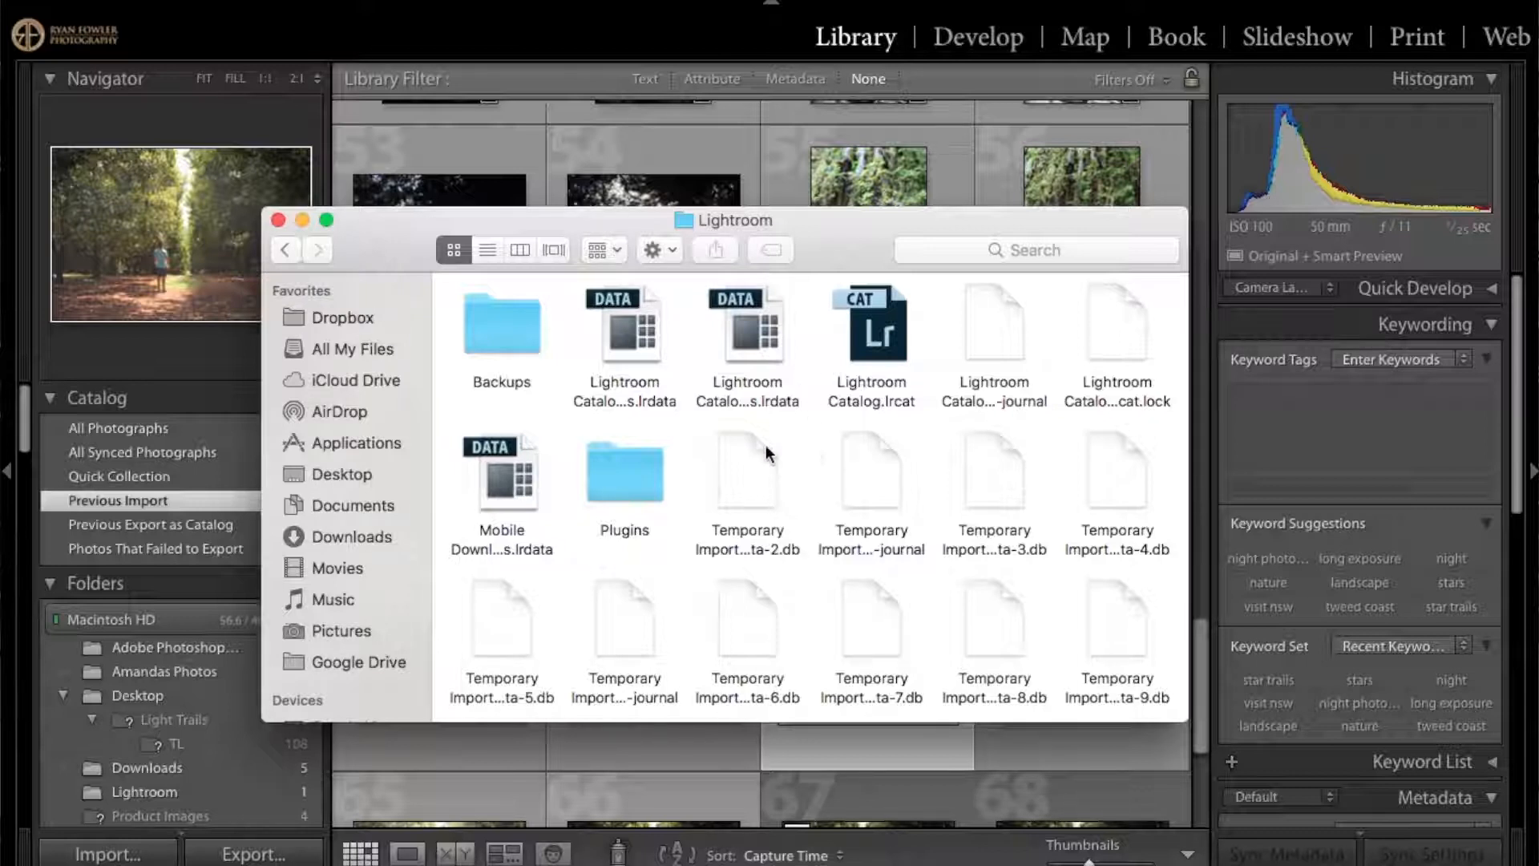
mouse_move(624, 402)
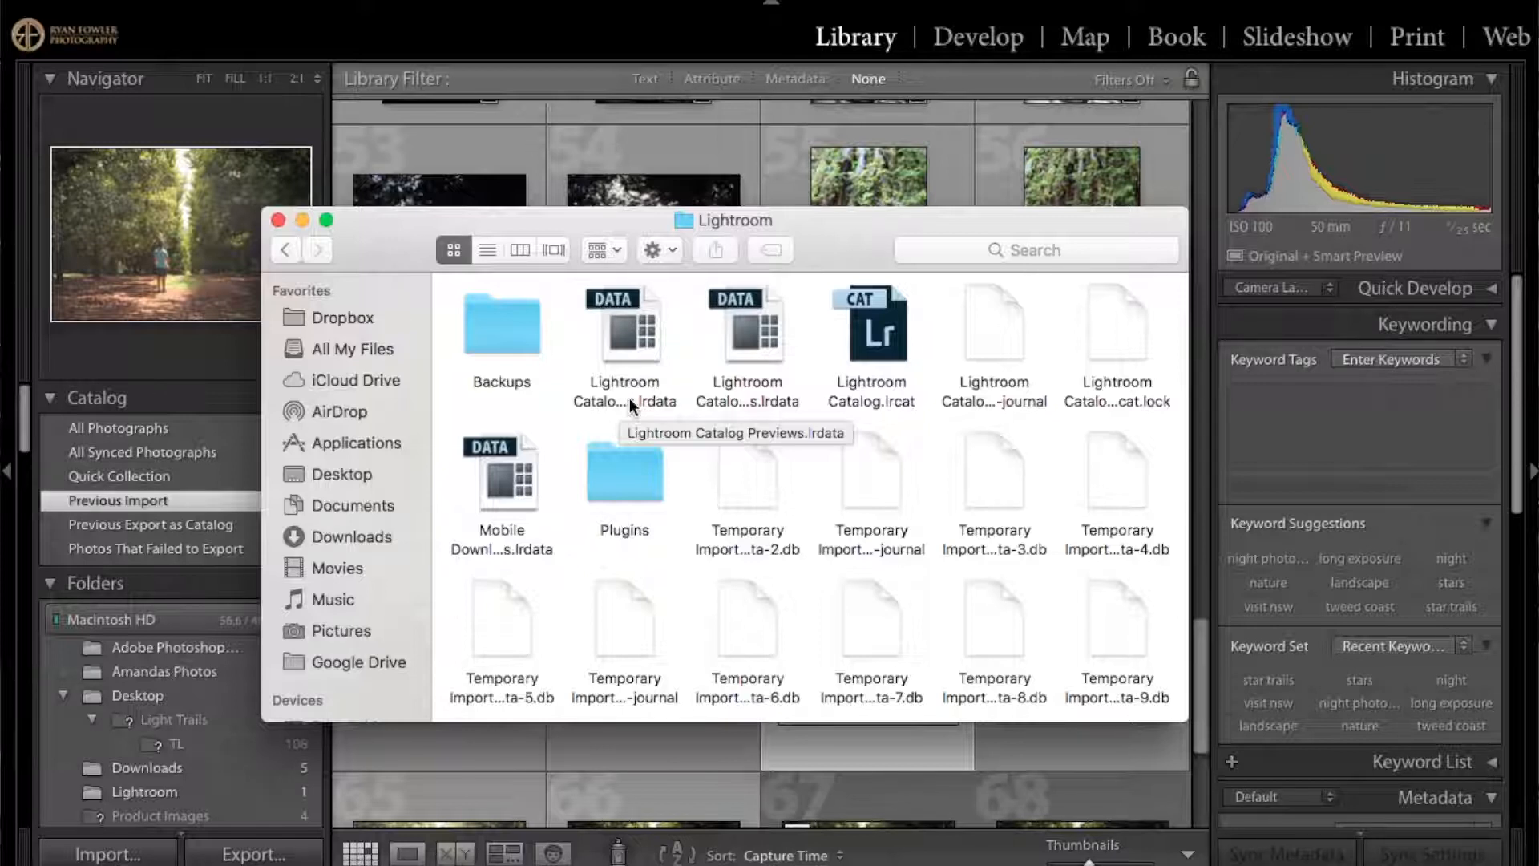
mouse_move(732, 404)
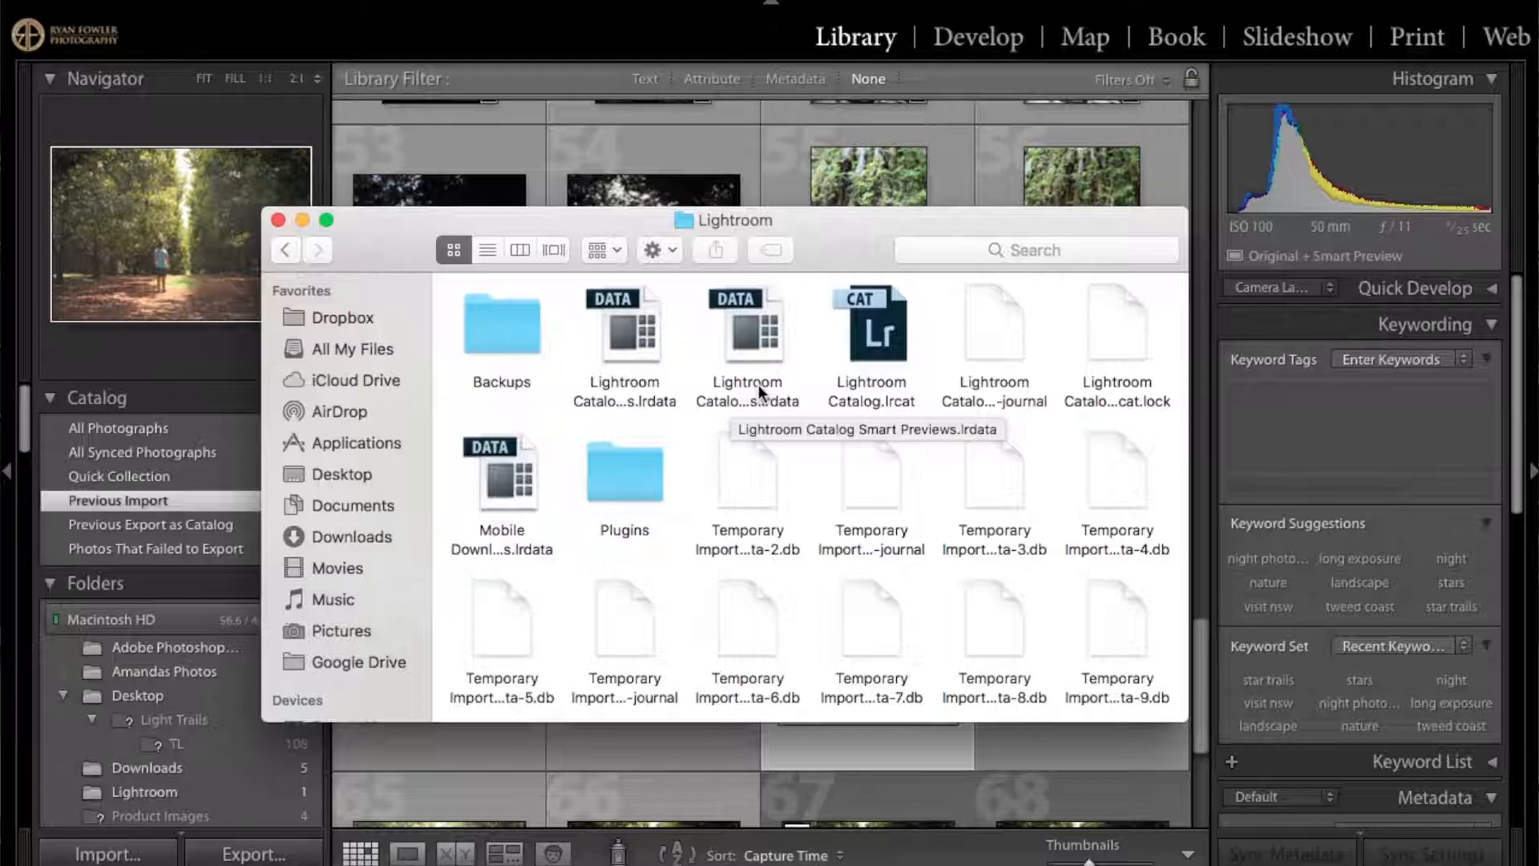
In list view, trash the 40.59 GB Lightroom Catalog Smart Previews.lrdata and empty the Trash.
click(489, 249)
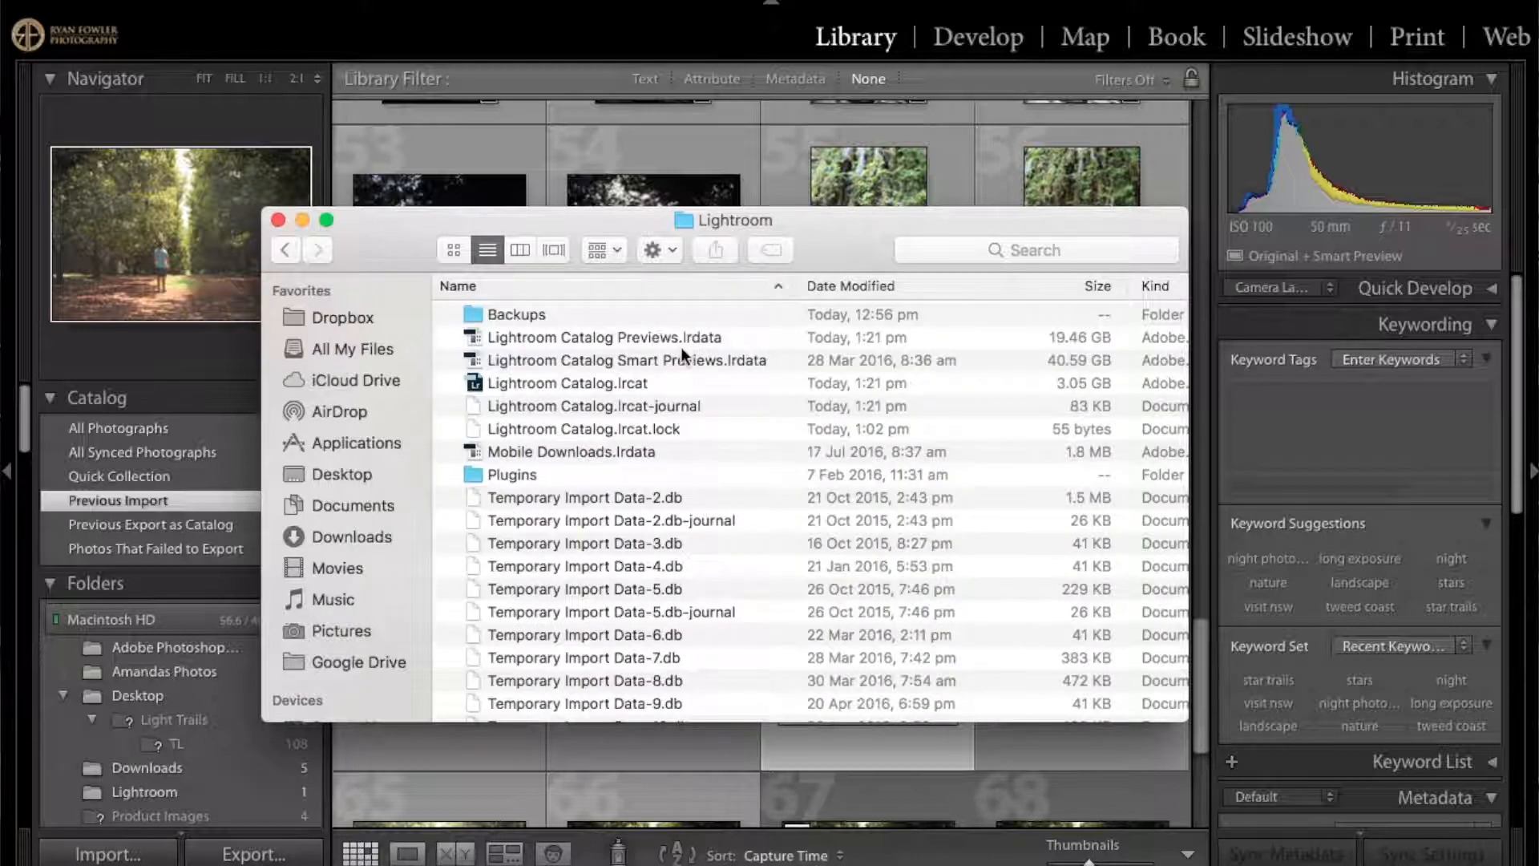
click(626, 360)
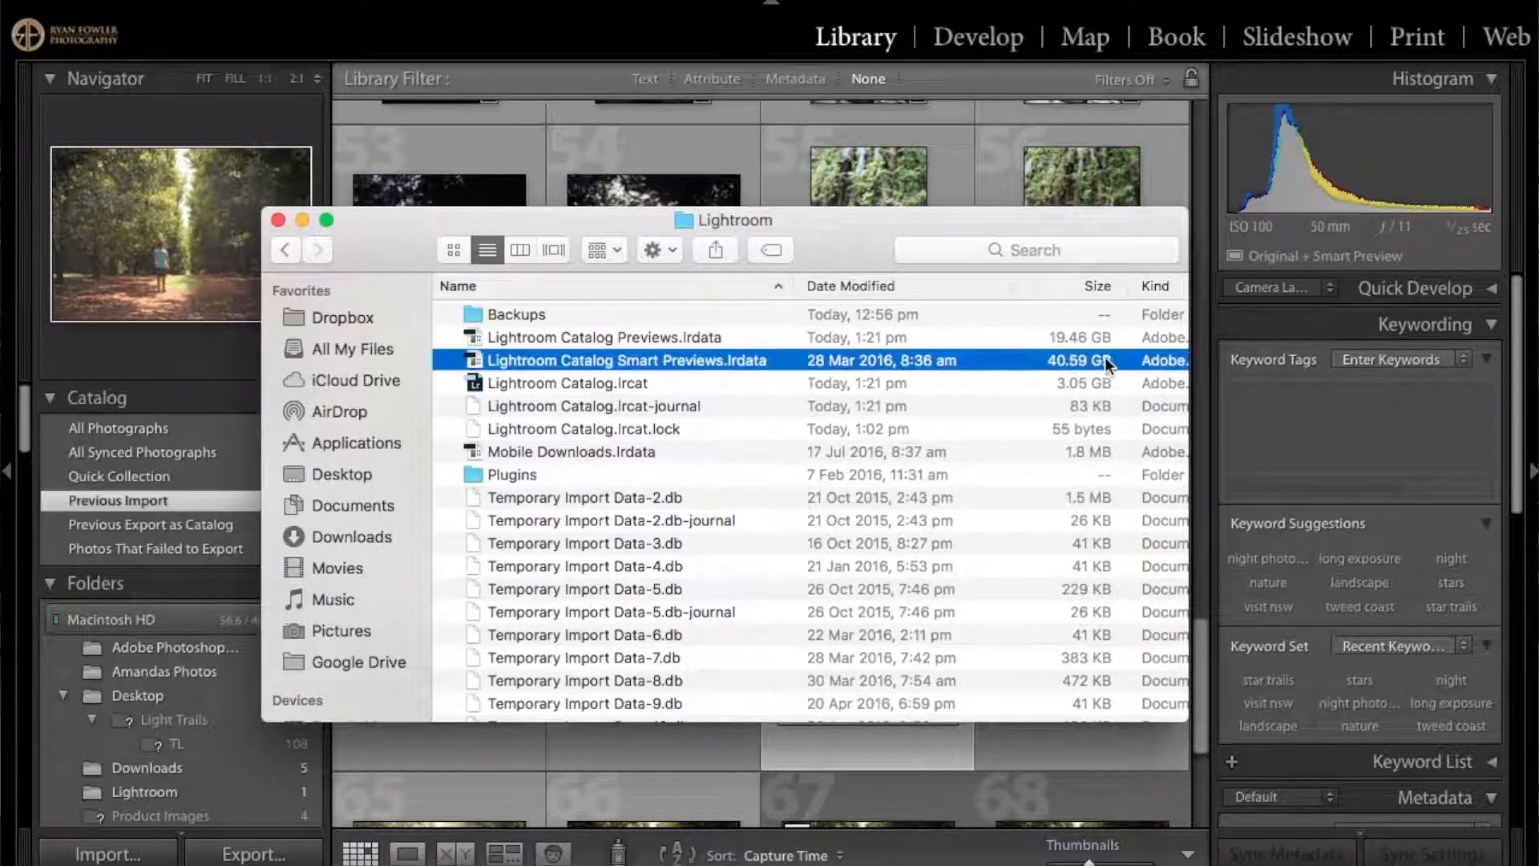
mouse_move(1033, 377)
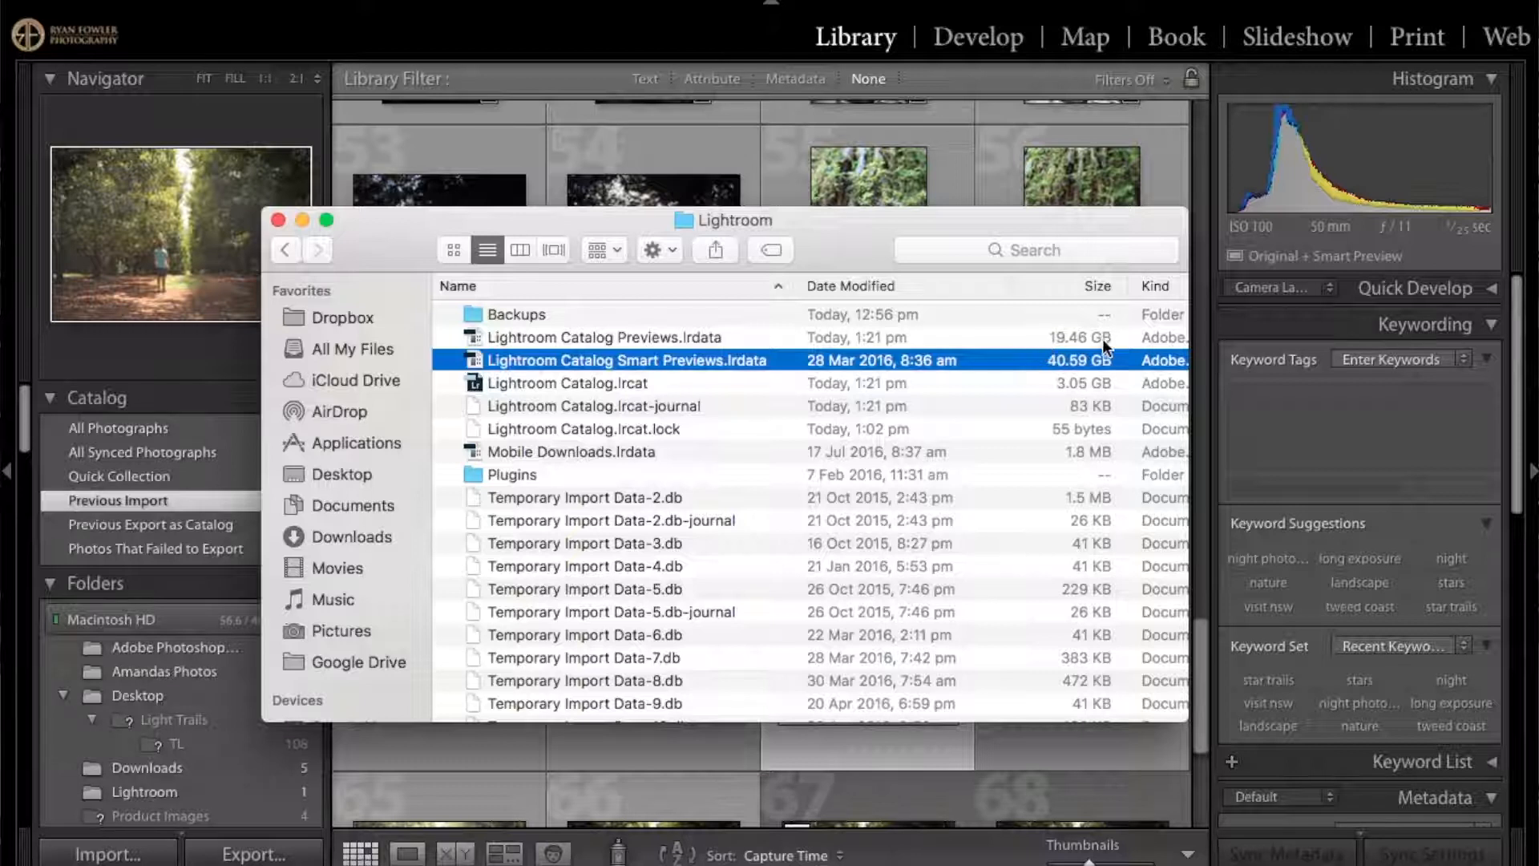
mouse_move(1018, 367)
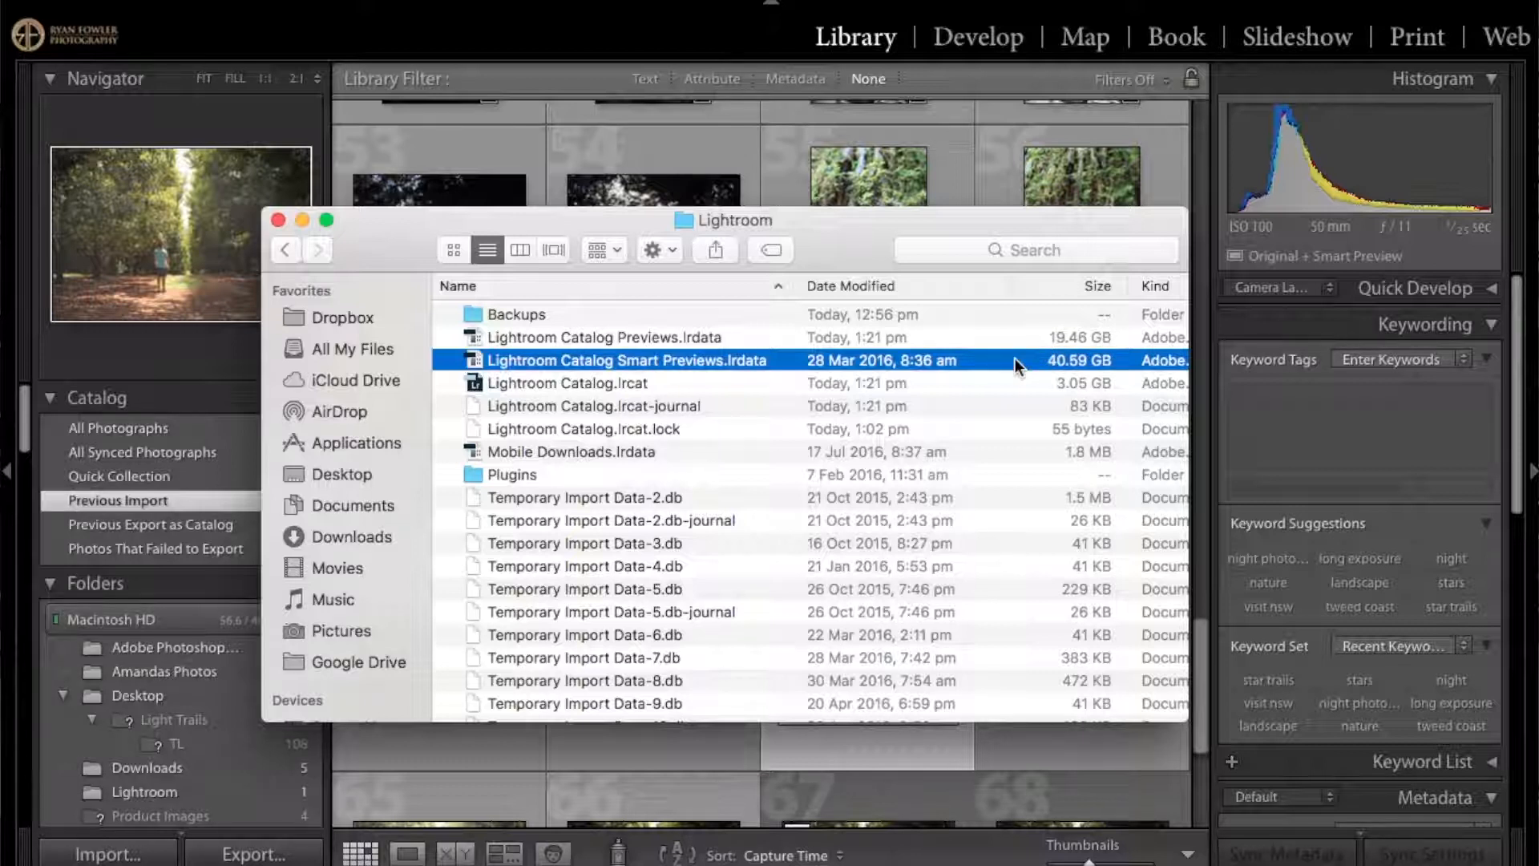
mouse_move(1018, 397)
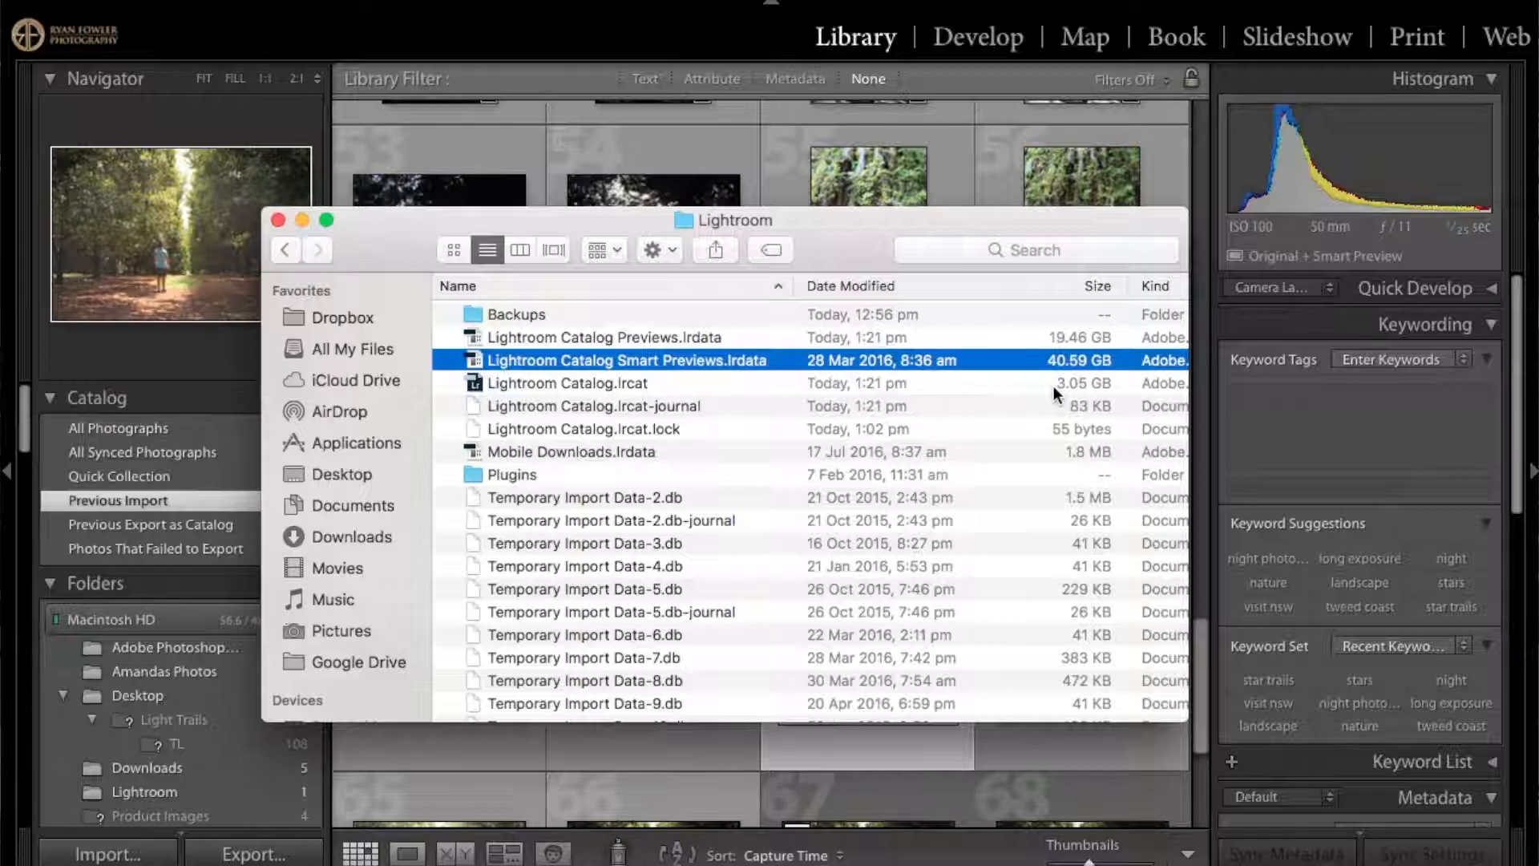
mouse_move(1000, 347)
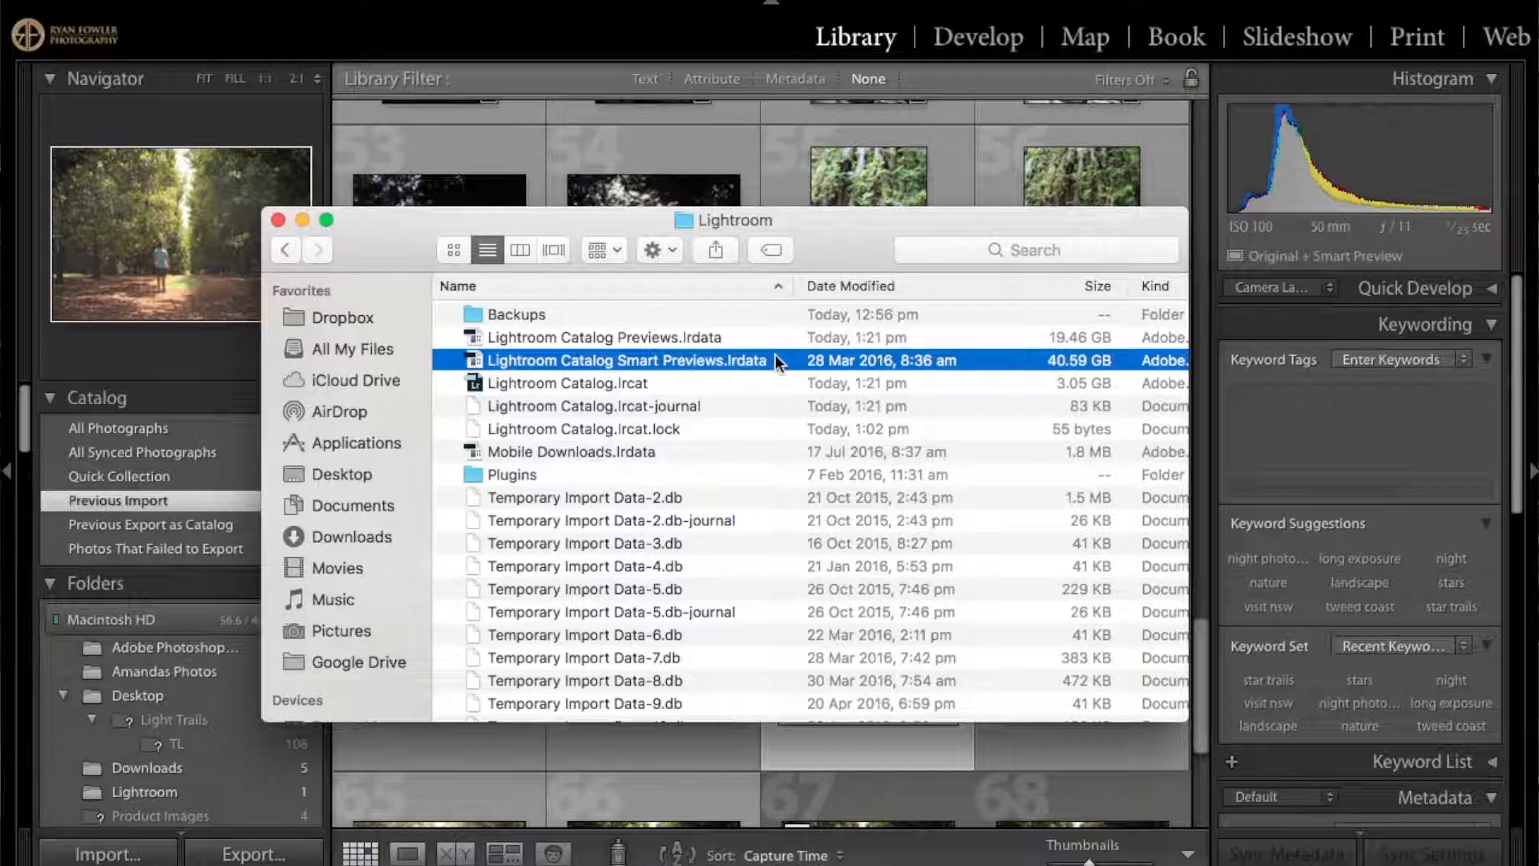
mouse_move(797, 367)
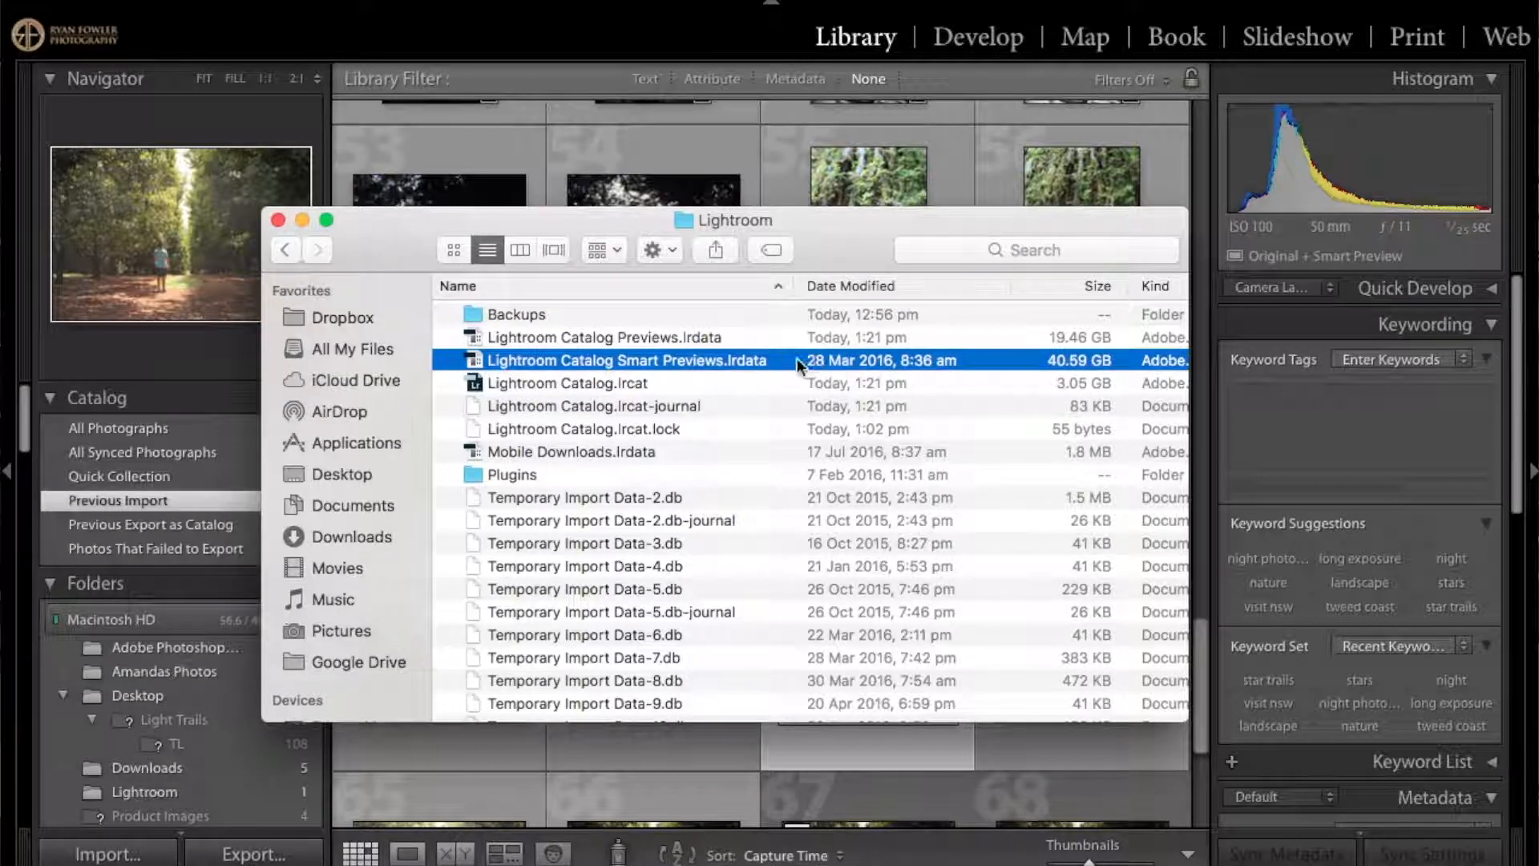
mouse_move(975, 367)
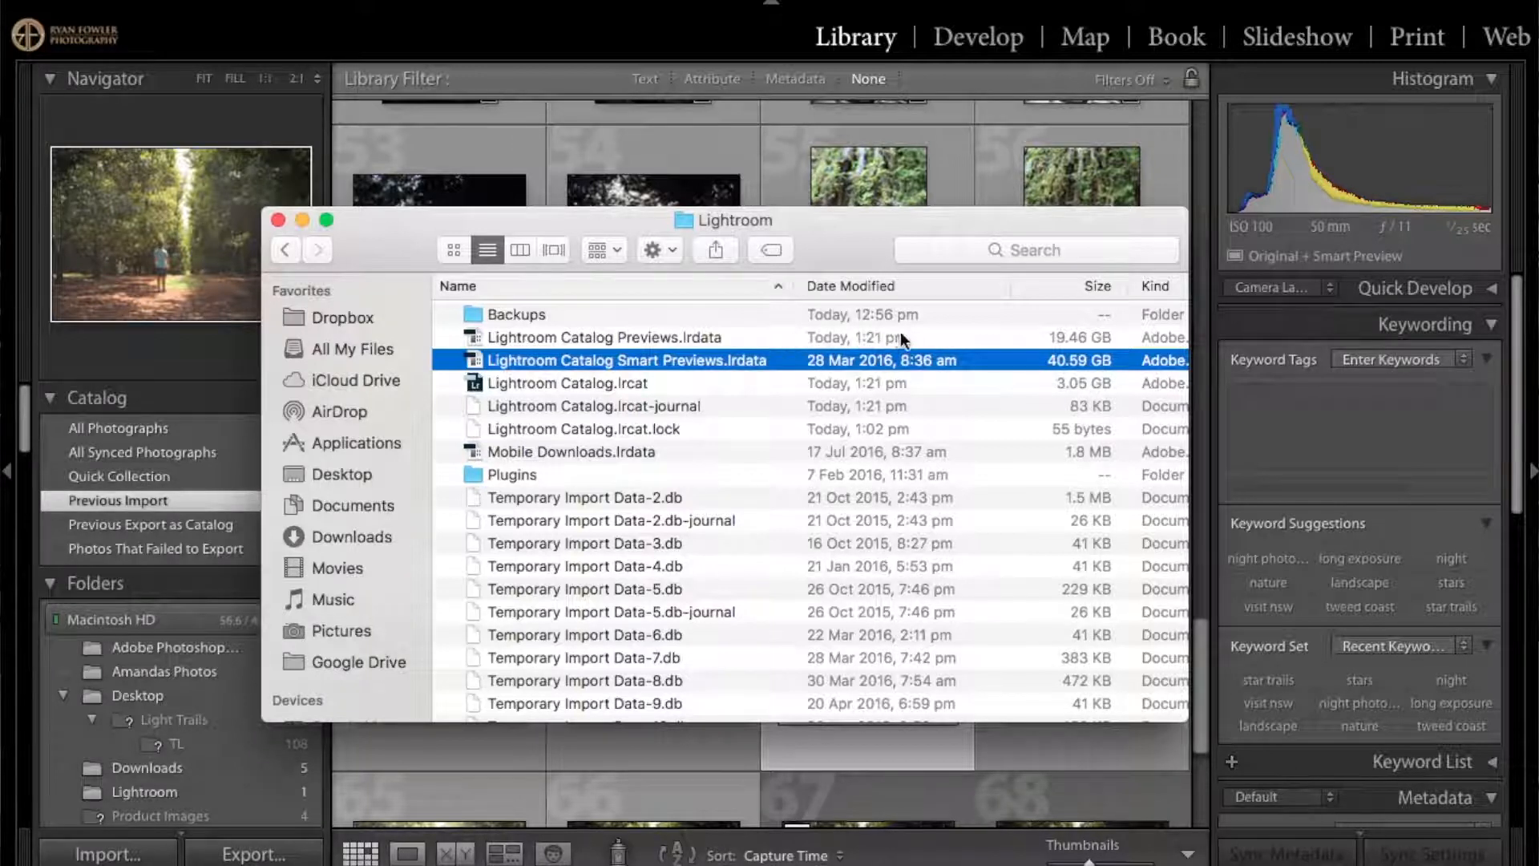
mouse_move(894, 373)
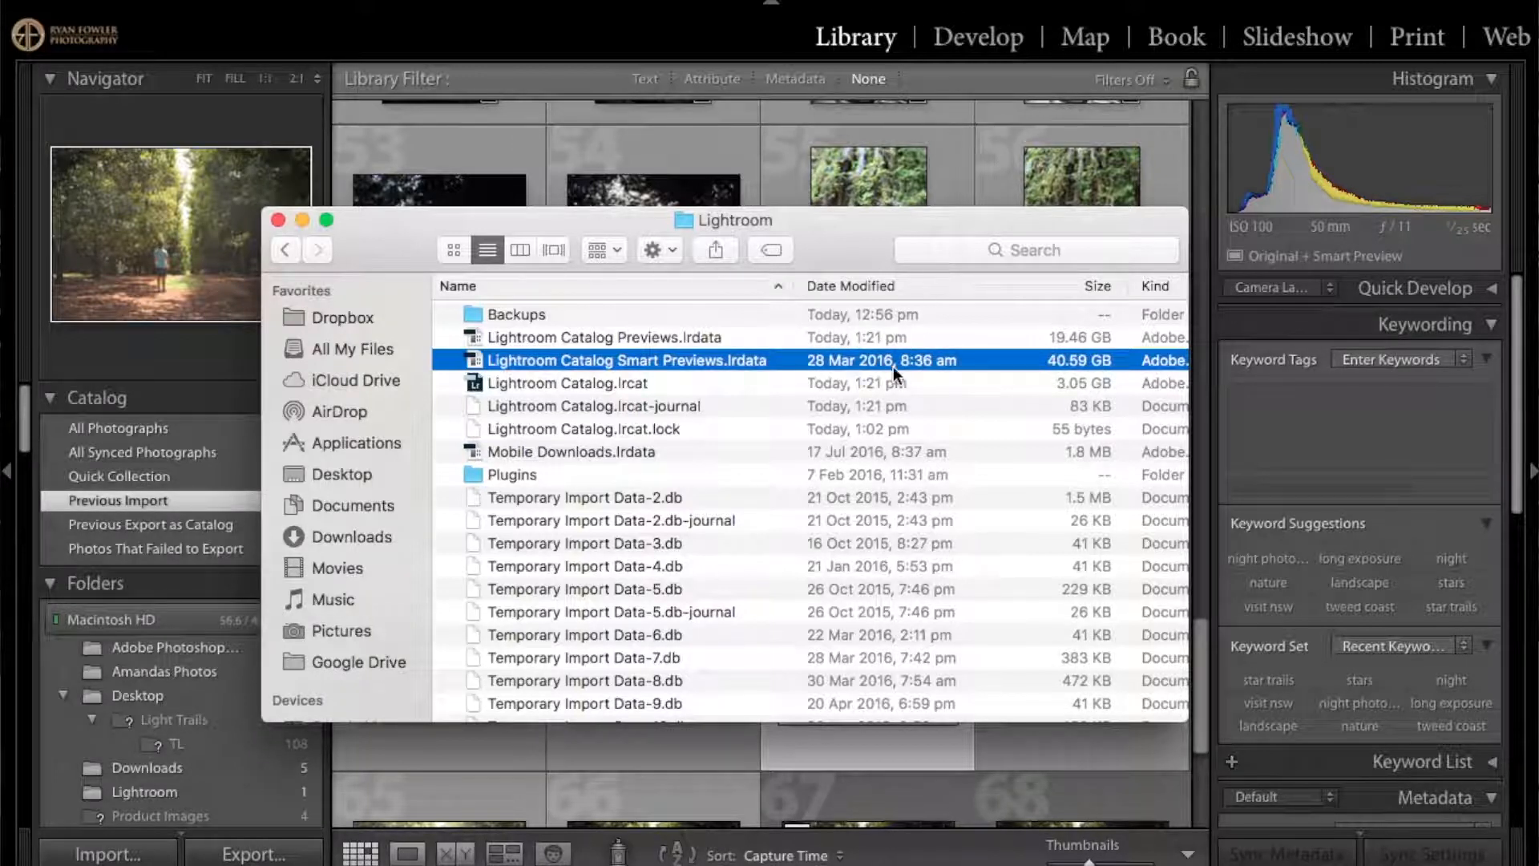
mouse_move(940, 365)
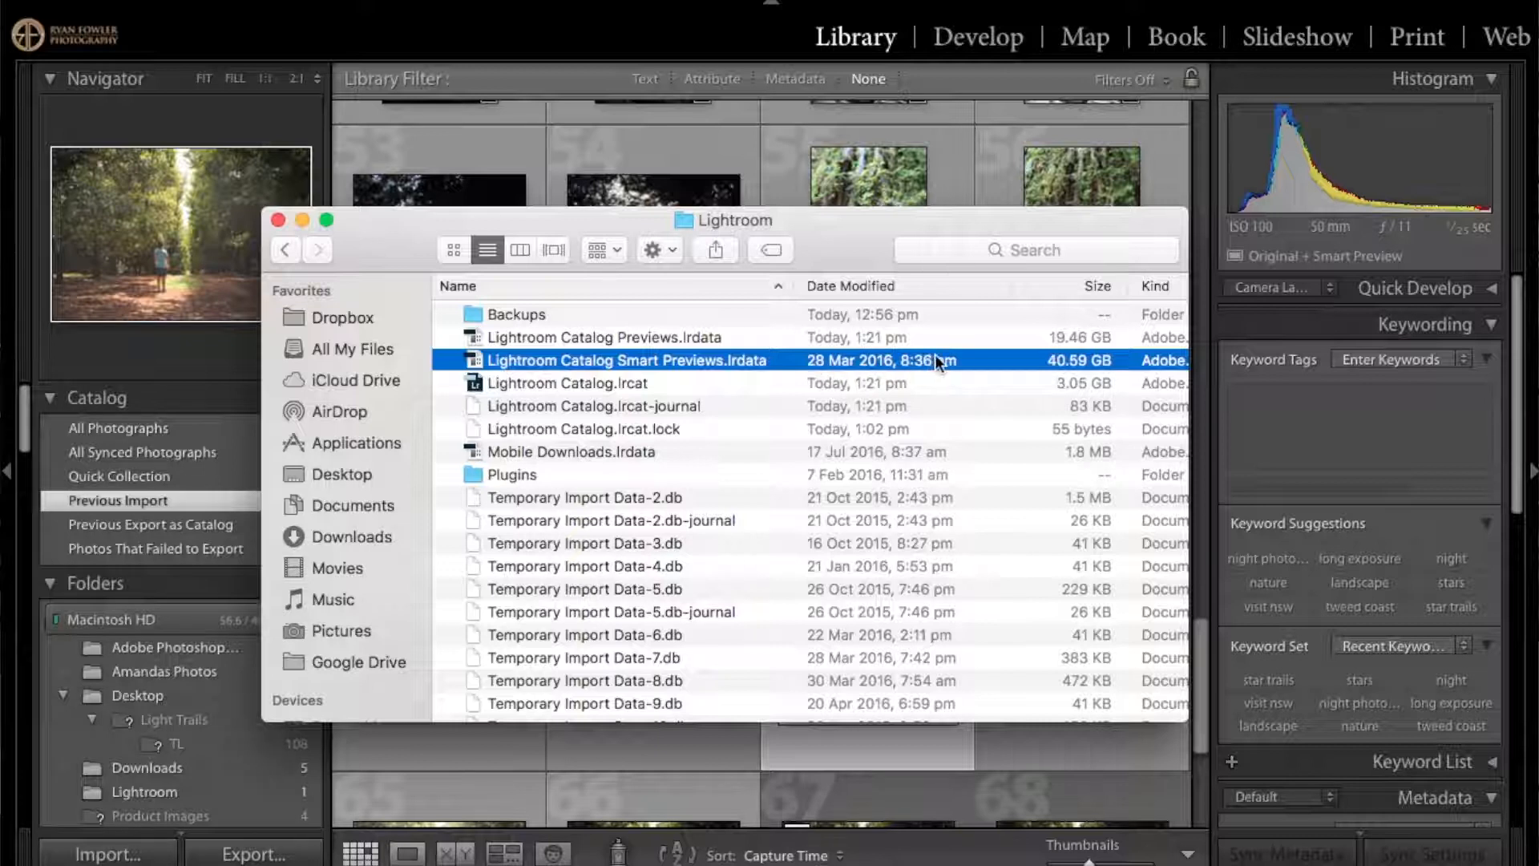
mouse_move(971, 366)
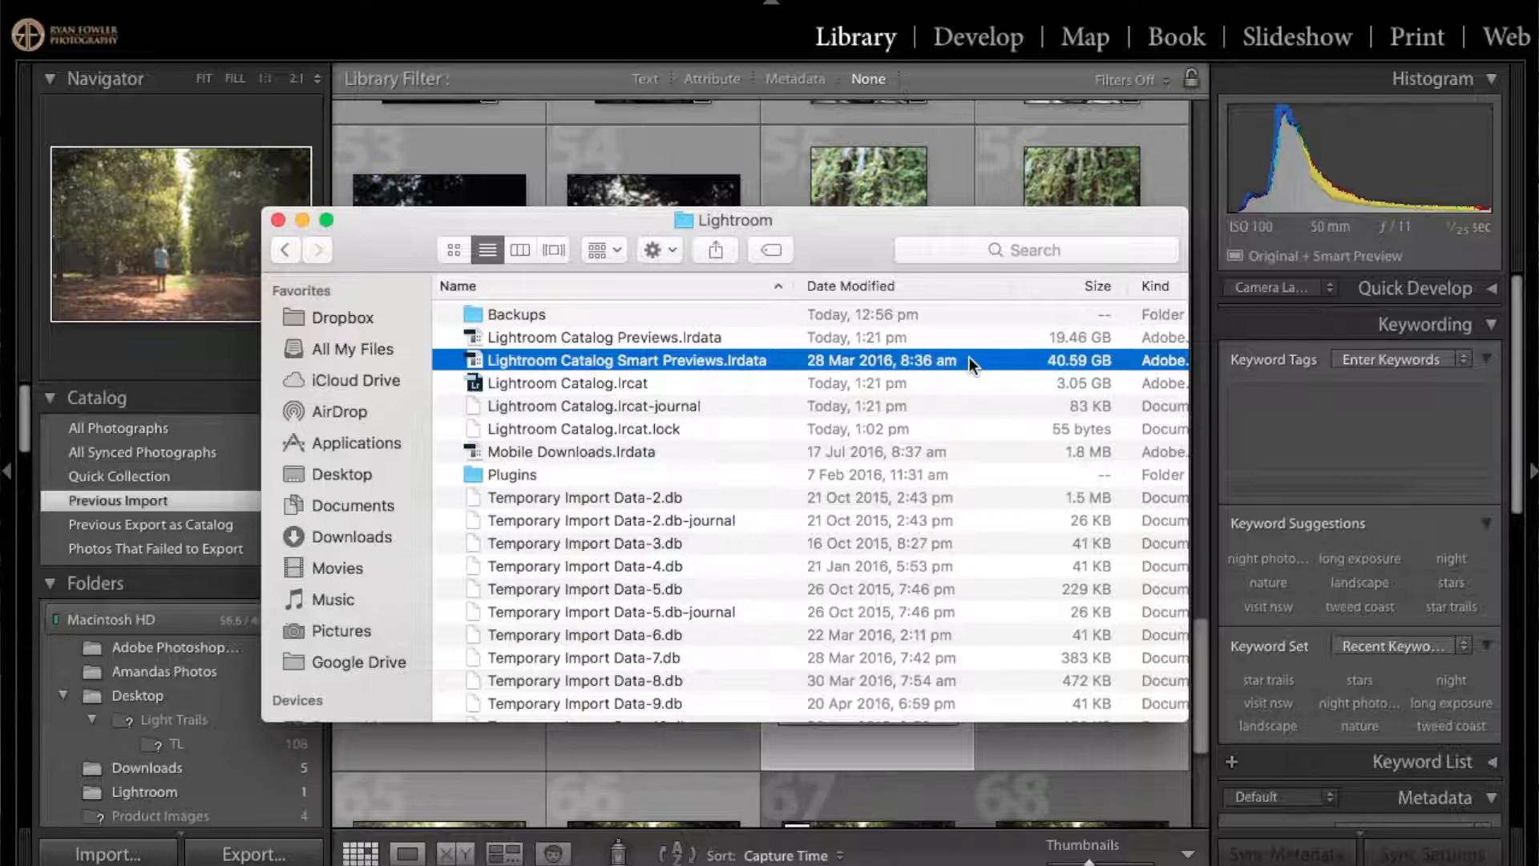
mouse_move(922, 373)
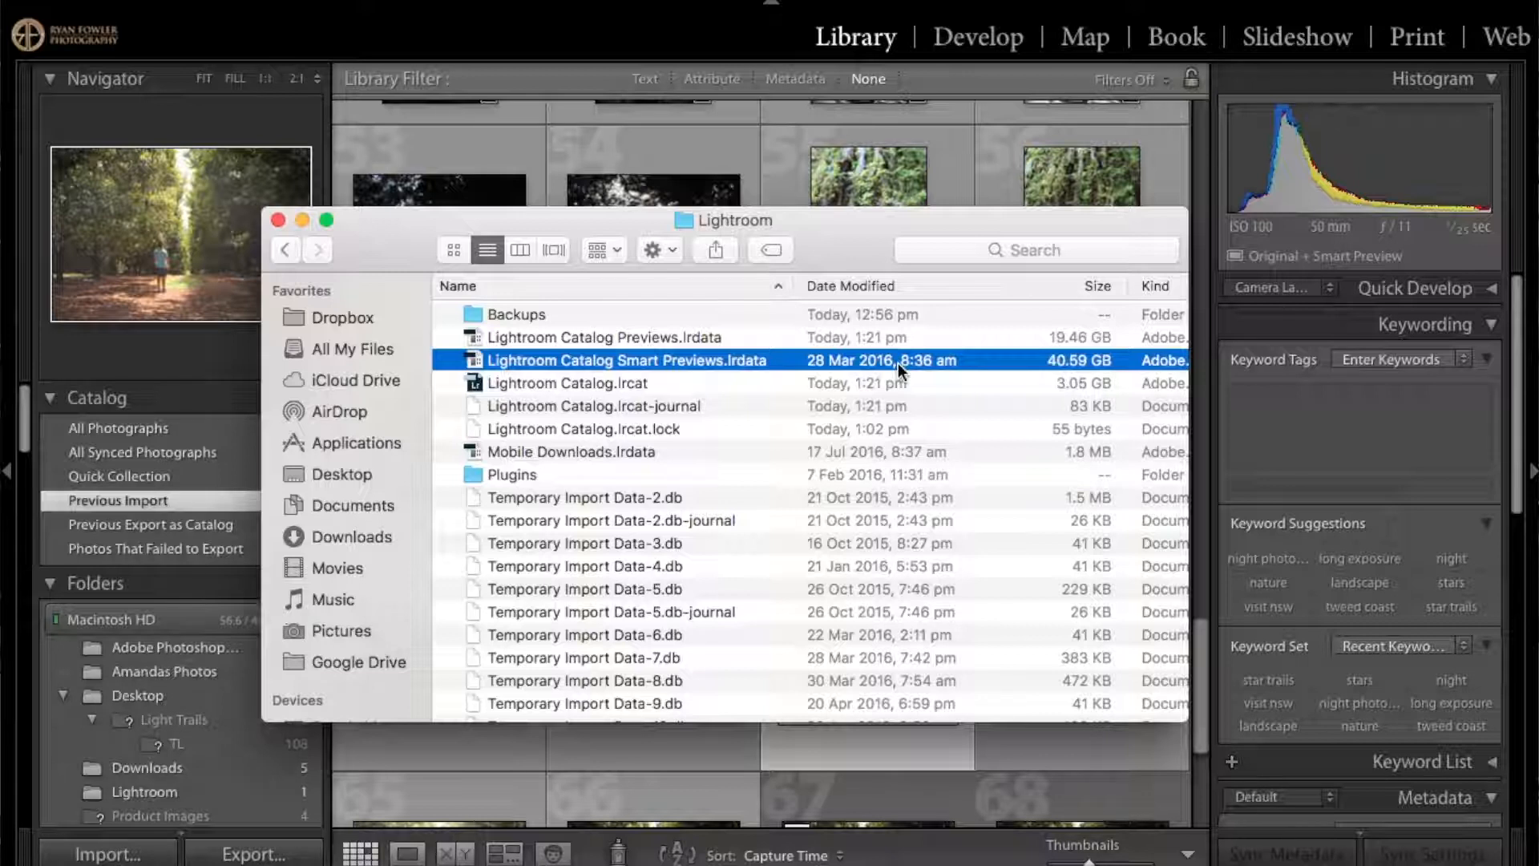
mouse_move(866, 449)
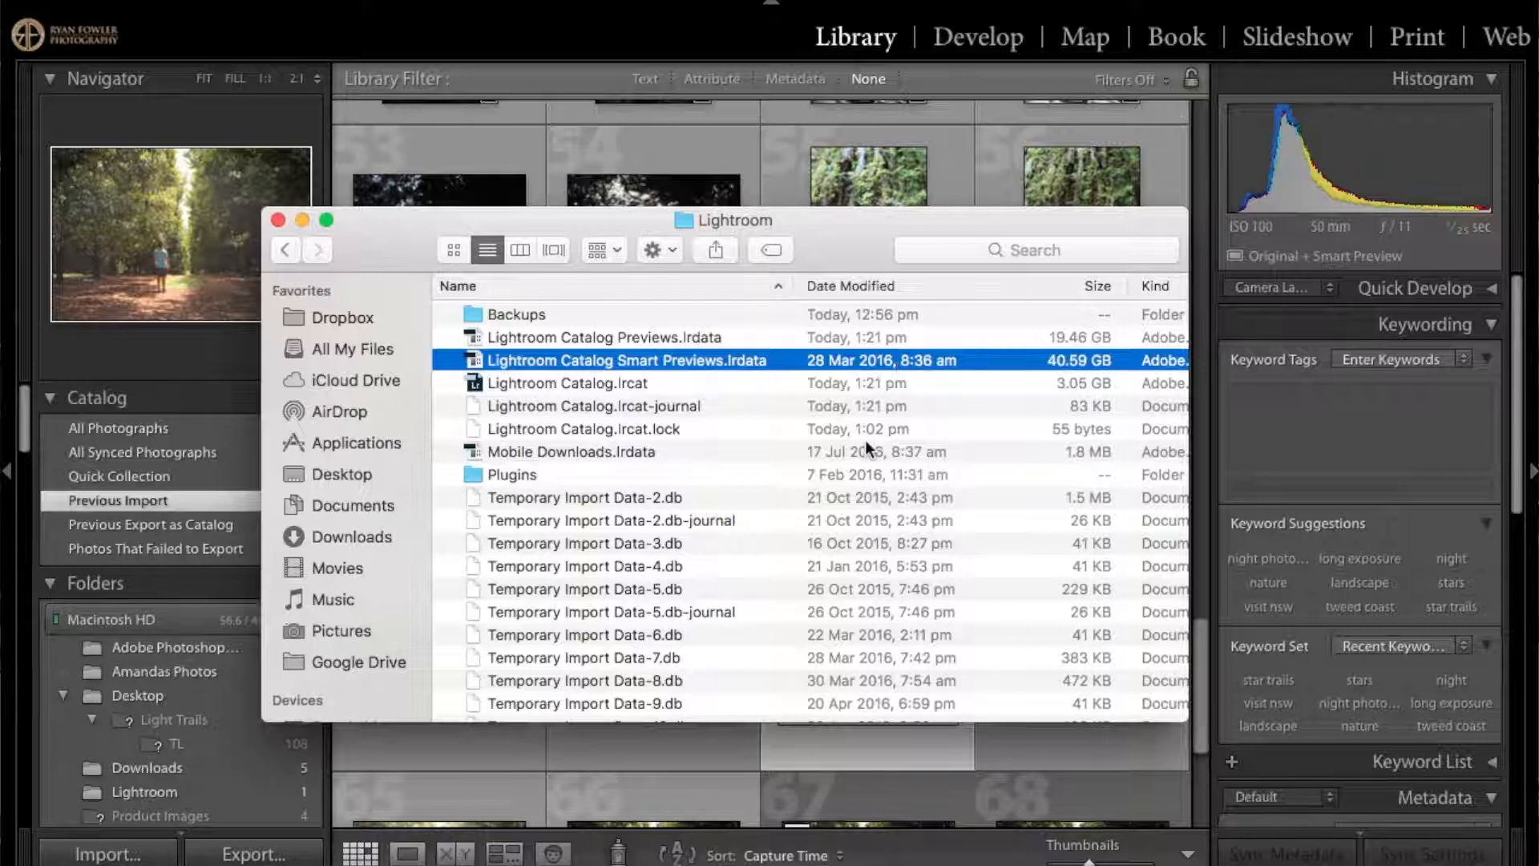
mouse_move(967, 354)
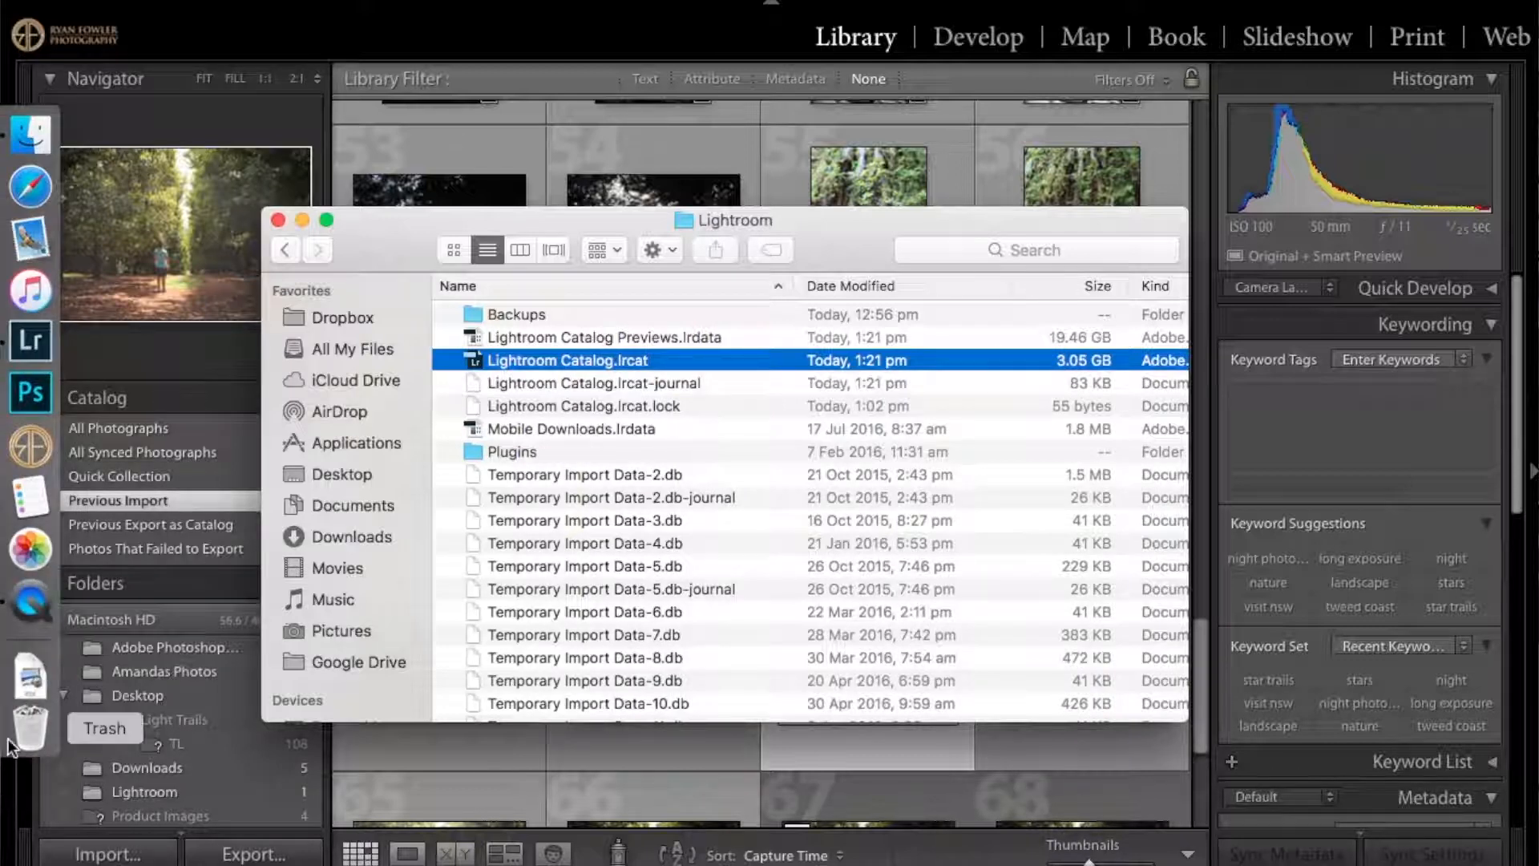
click(26, 731)
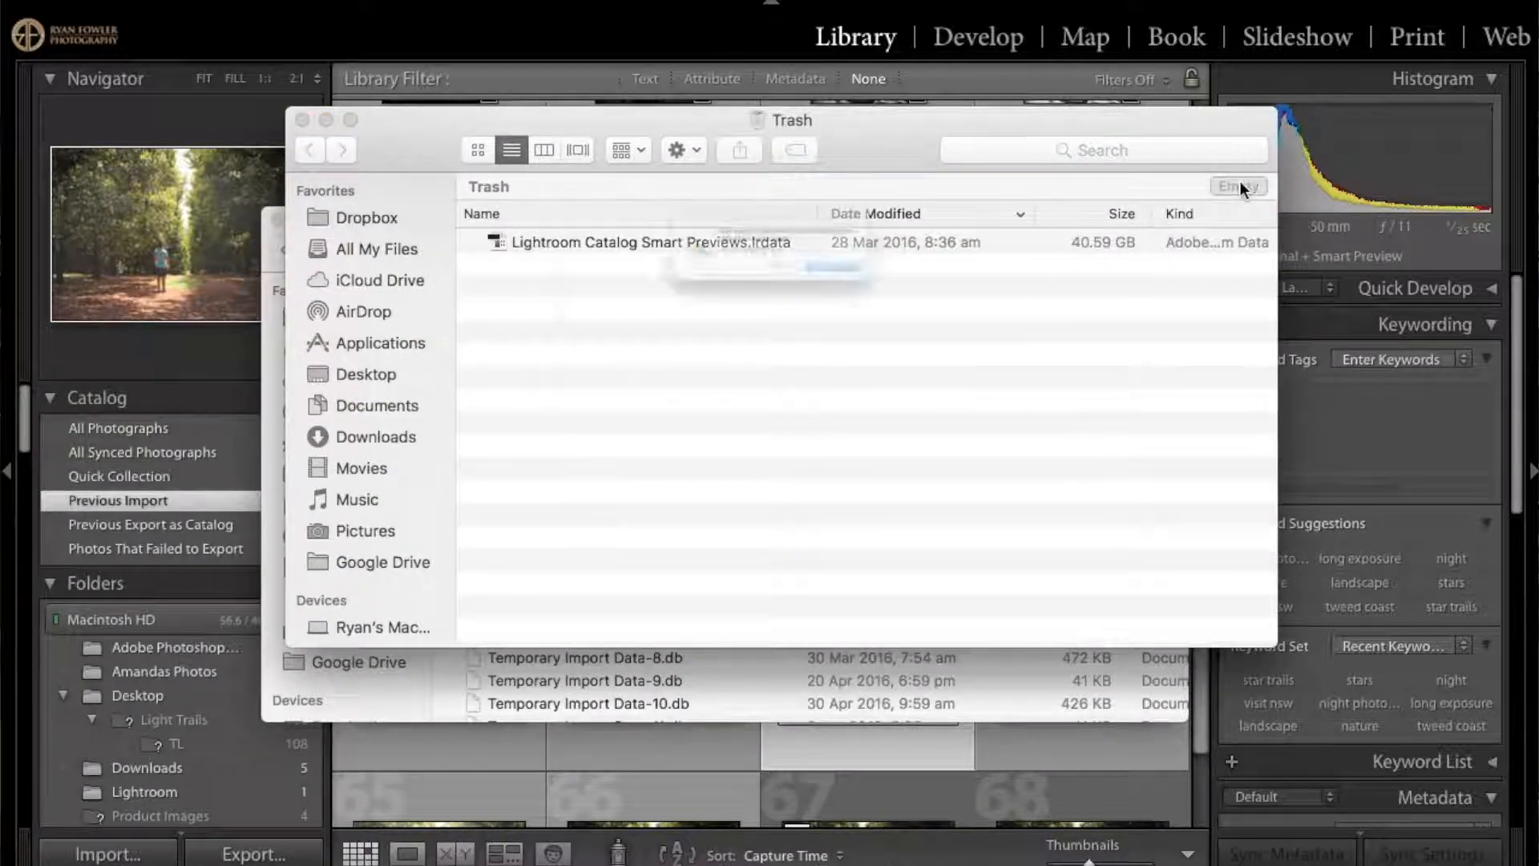
click(1237, 187)
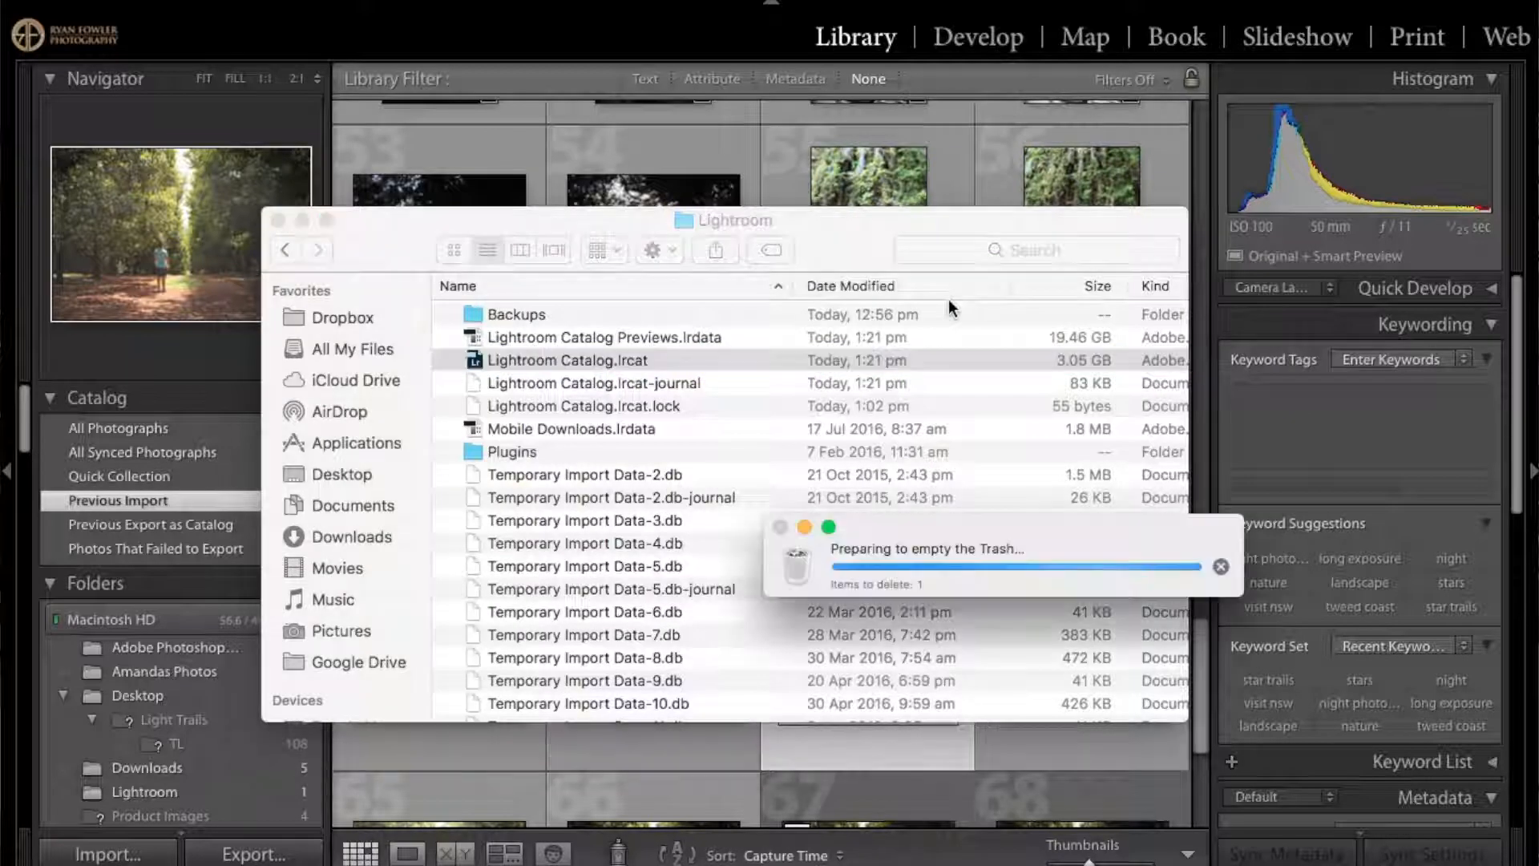